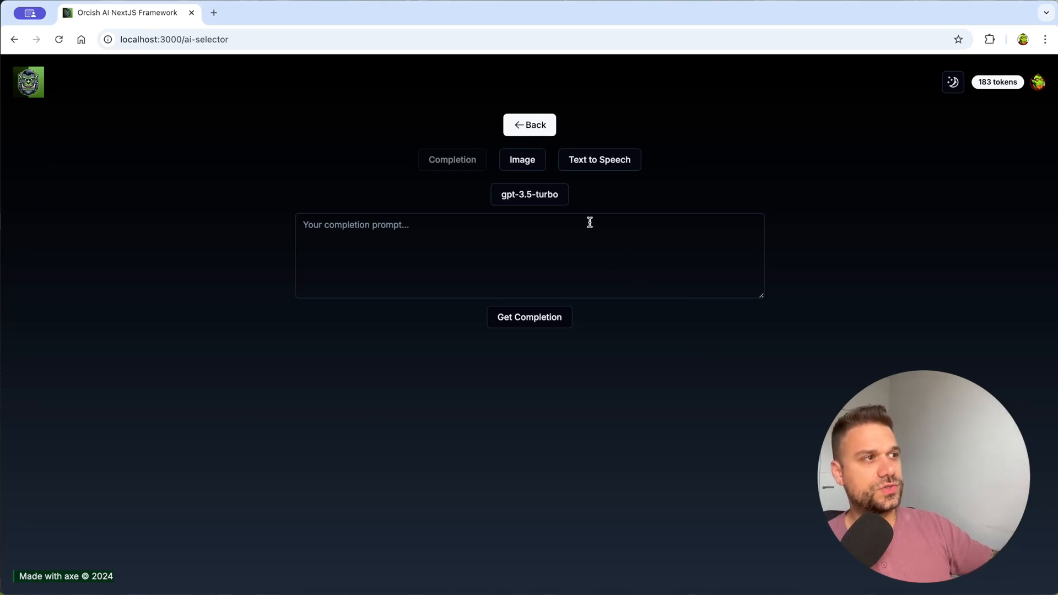
# Pick gpt-4 for completion, browse the image model and size options, then view text-to-speech with tts-1.
pyautogui.click(528, 194)
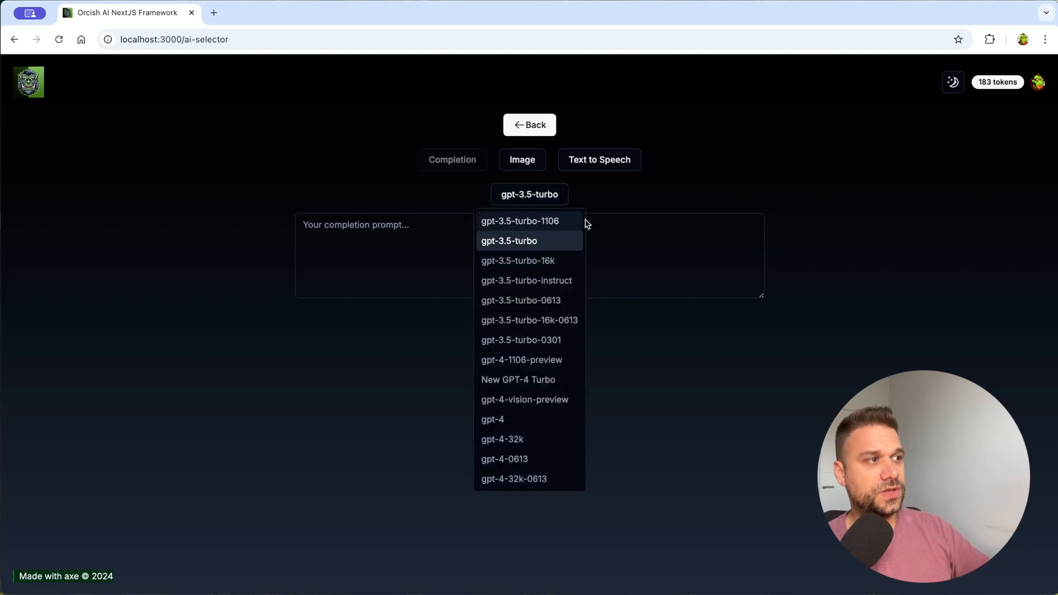
pyautogui.click(493, 419)
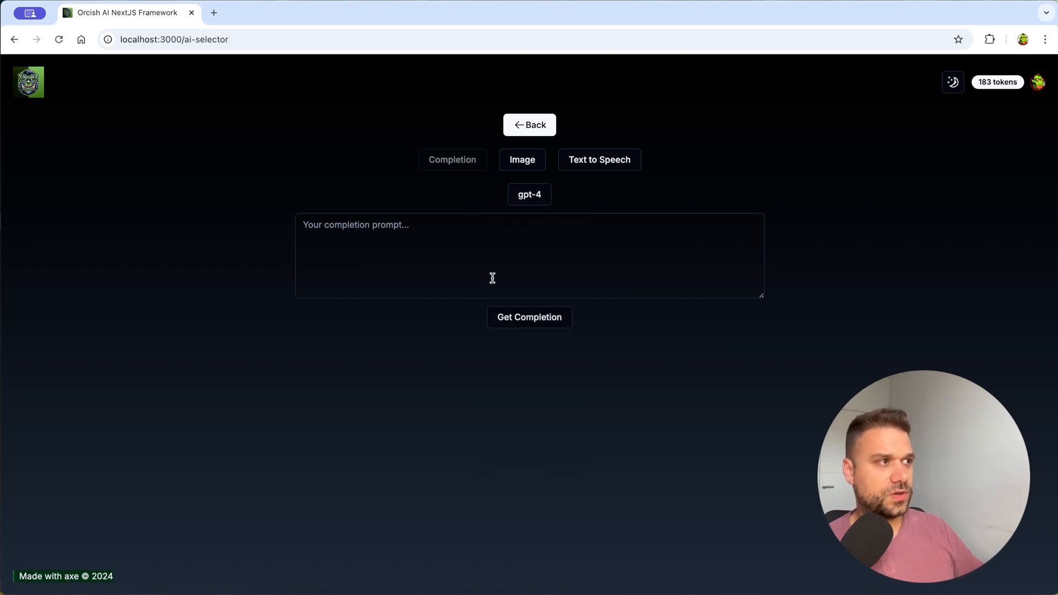
pyautogui.click(523, 160)
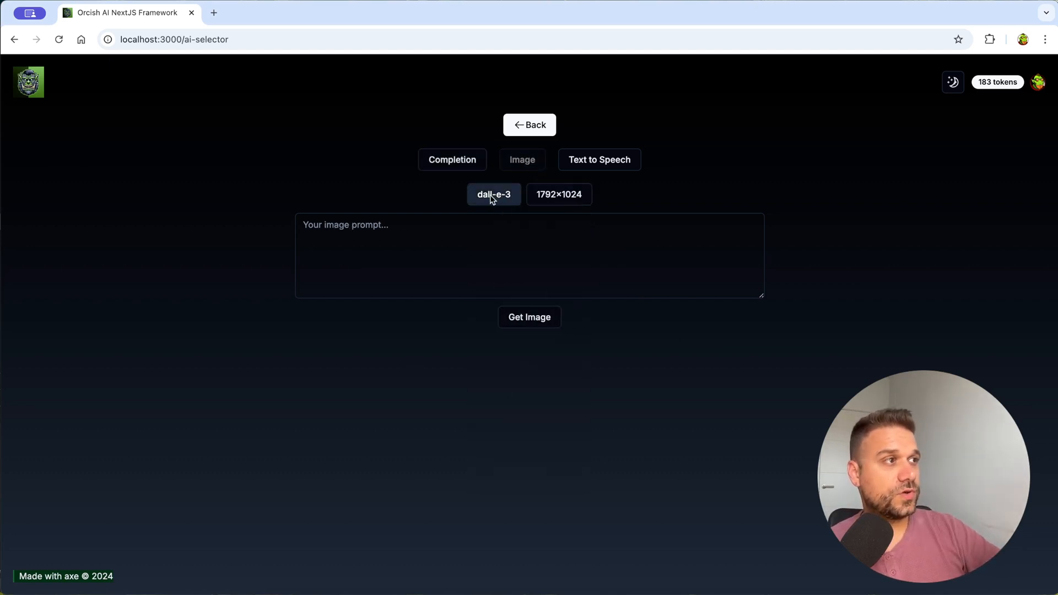
pyautogui.click(558, 194)
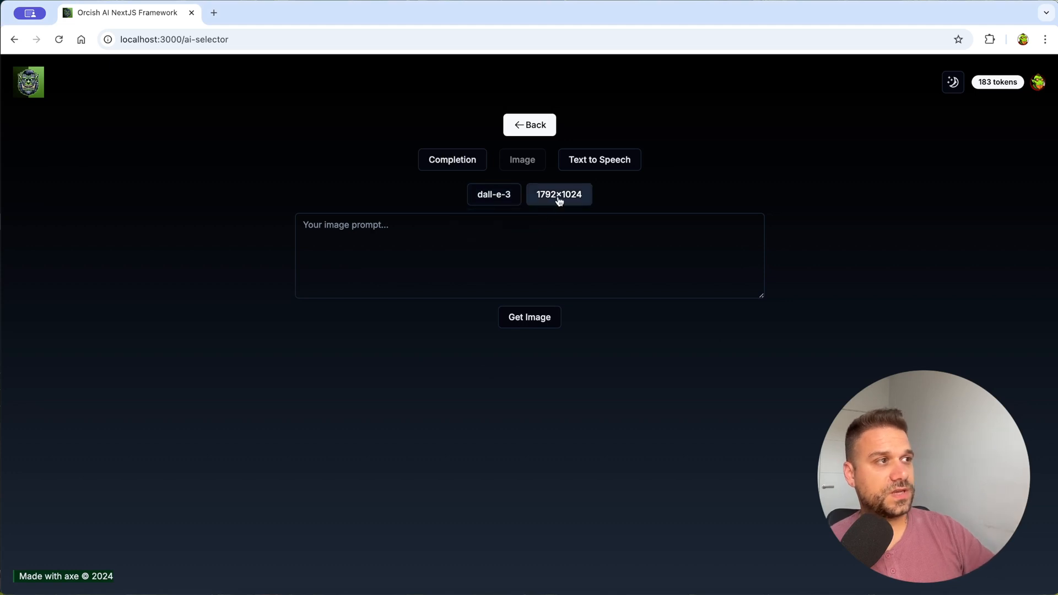
pyautogui.click(558, 194)
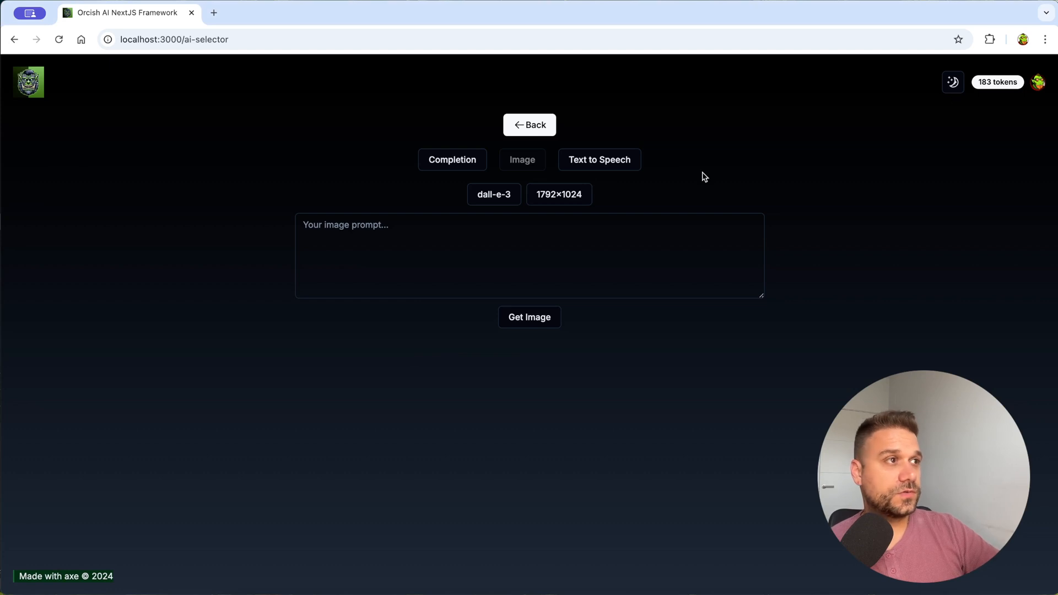
pyautogui.click(599, 160)
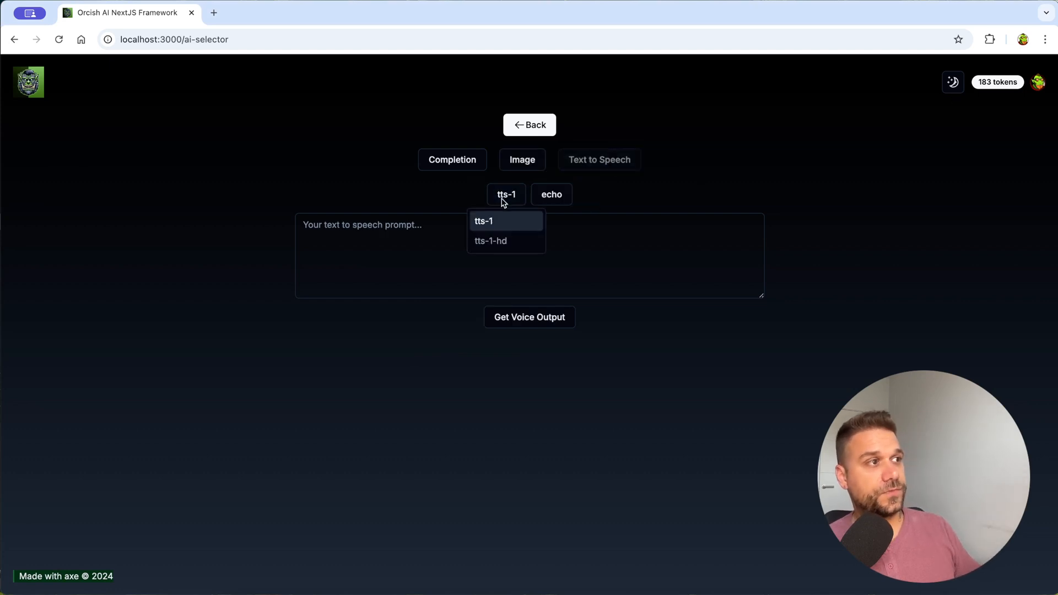
pyautogui.click(551, 194)
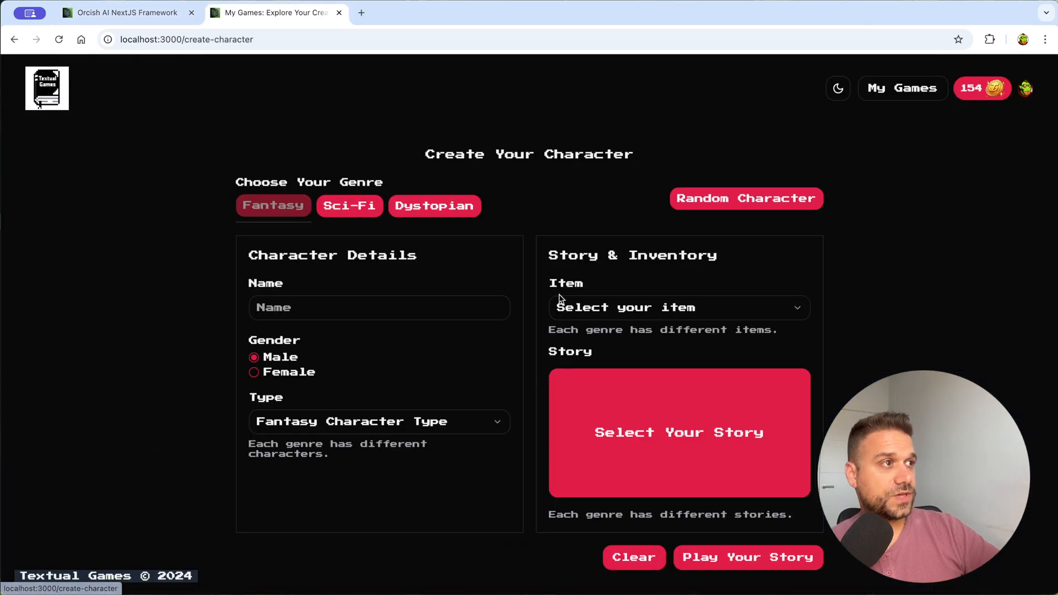
# Show the meal planner's Create Your Meal Plan form and My Meal Plans list, then return to the AI framework.
pyautogui.click(902, 89)
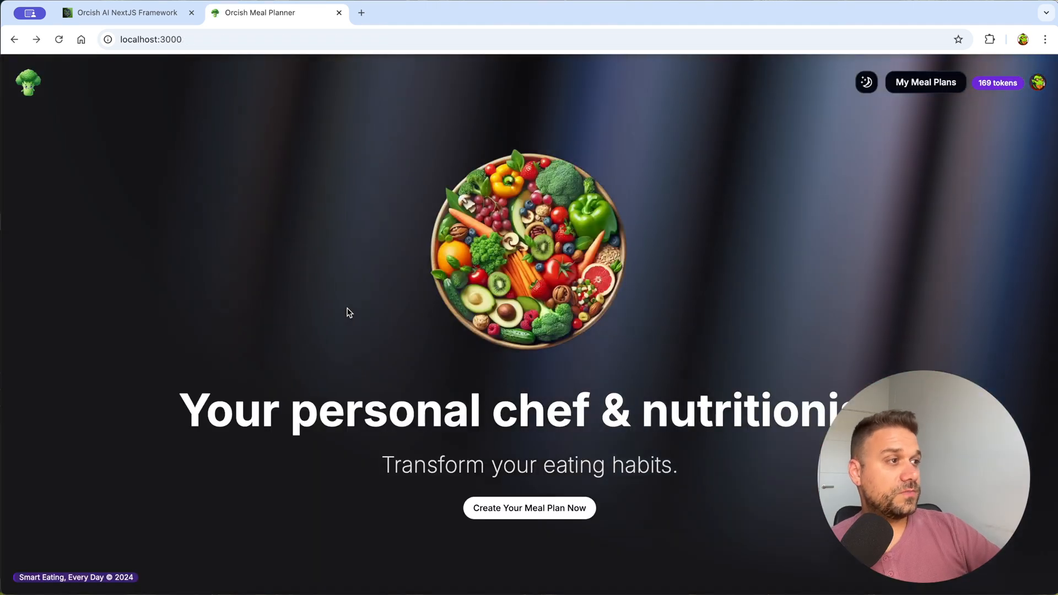
pyautogui.click(530, 507)
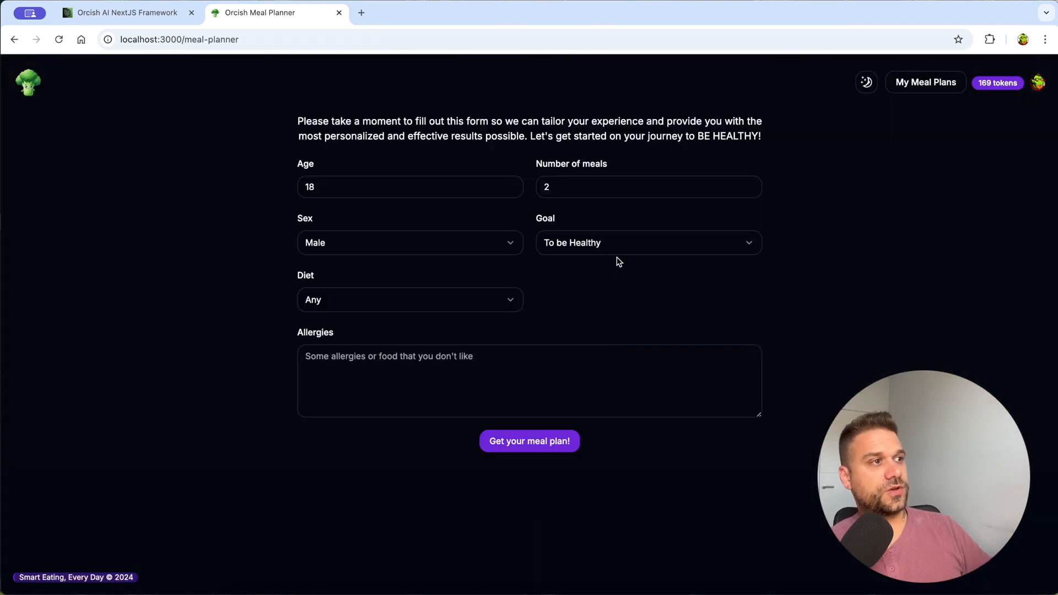
pyautogui.click(926, 82)
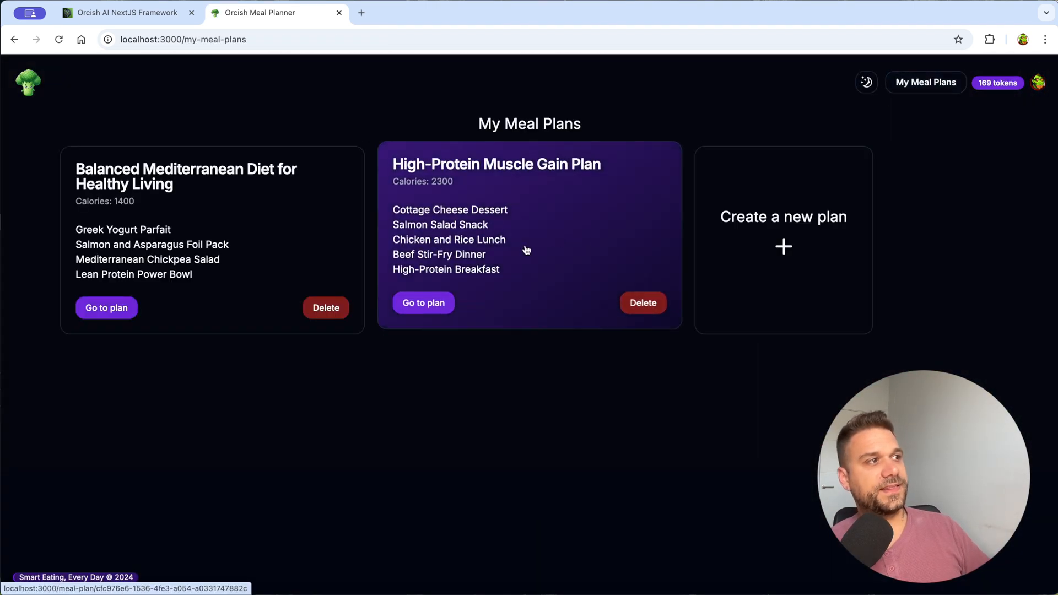
pyautogui.click(423, 302)
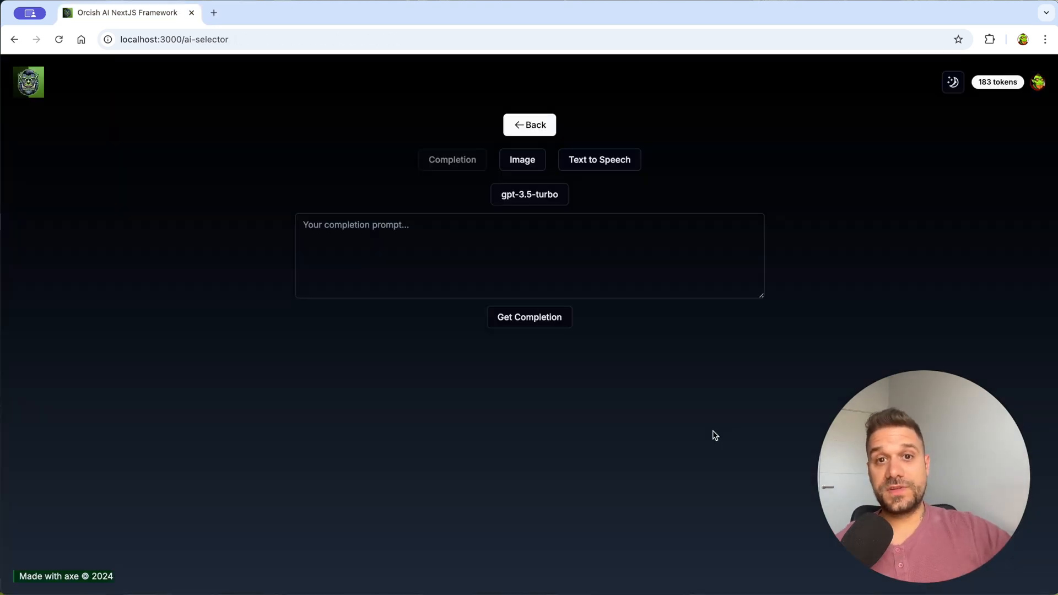
pyautogui.moveTo(674, 401)
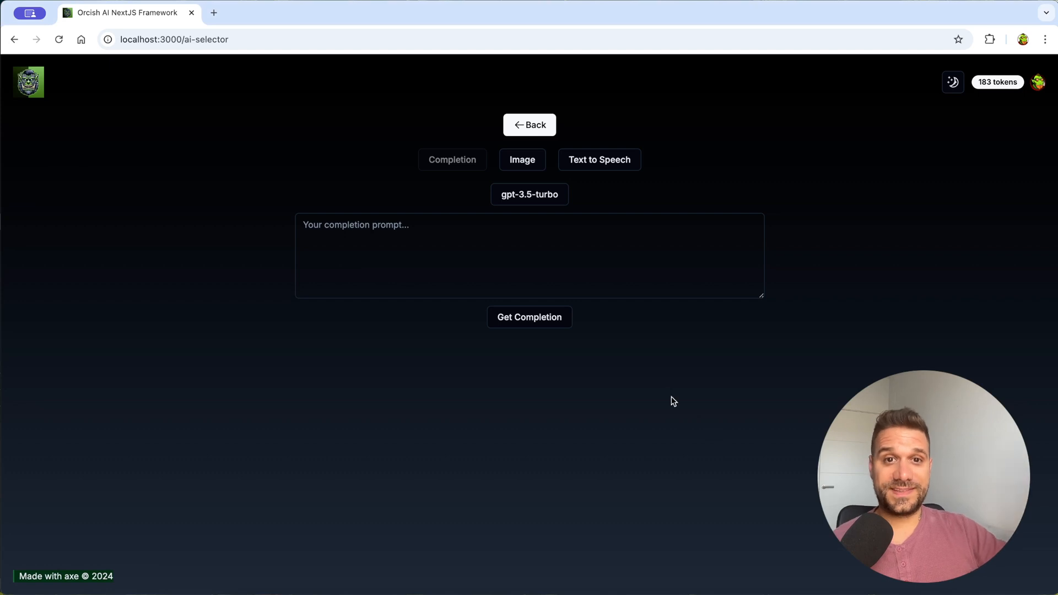
pyautogui.moveTo(674, 381)
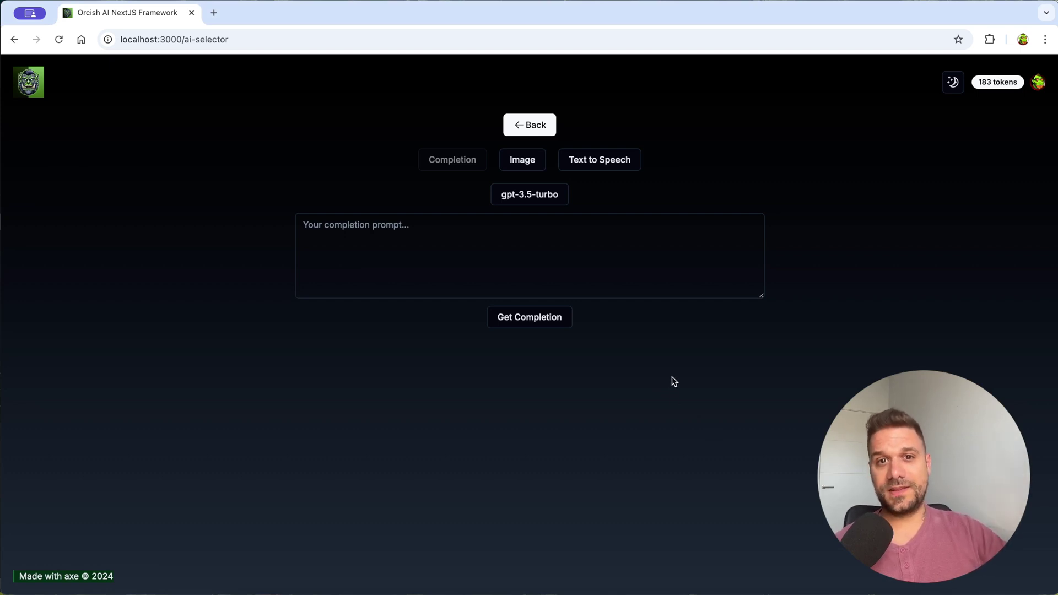
pyautogui.moveTo(621, 397)
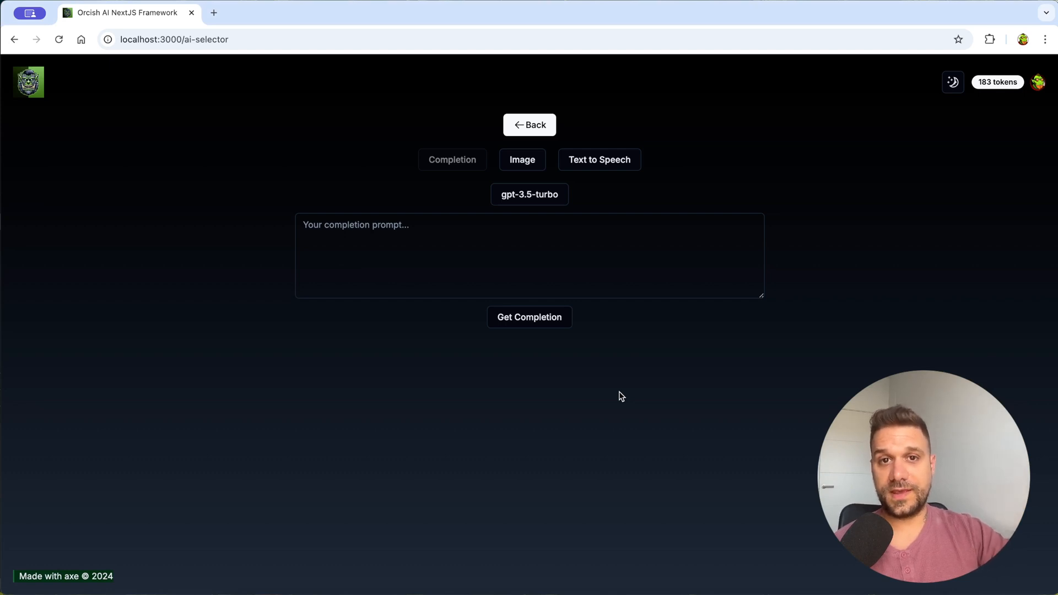
pyautogui.moveTo(563, 386)
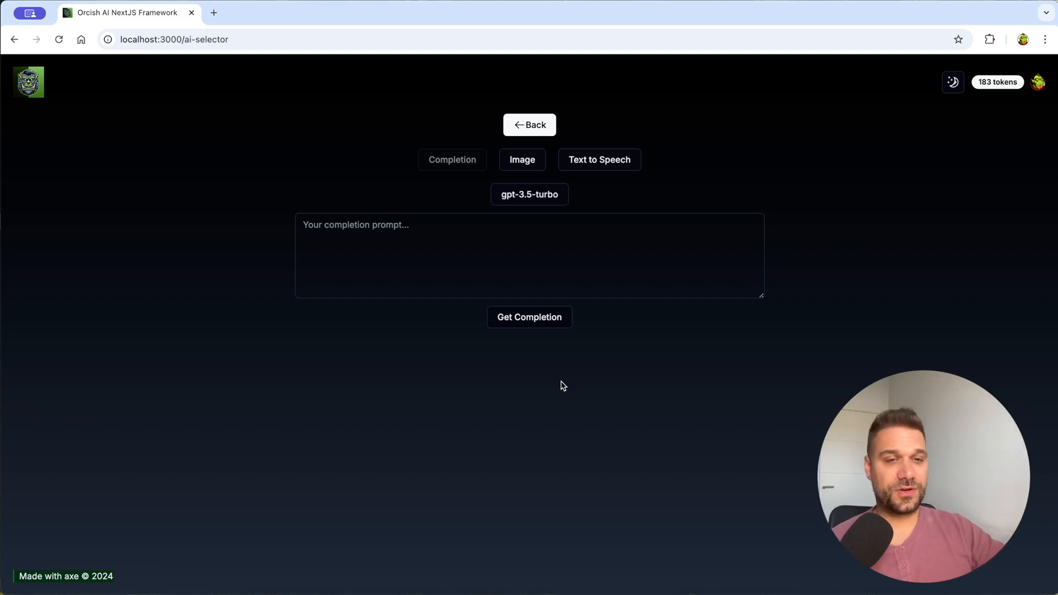
pyautogui.moveTo(566, 387)
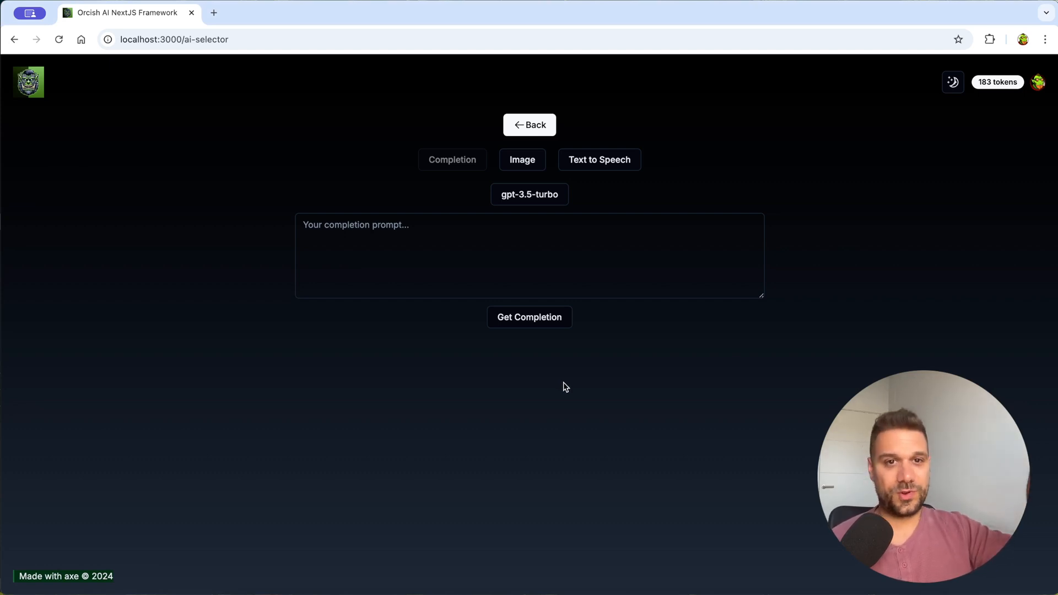
pyautogui.moveTo(571, 389)
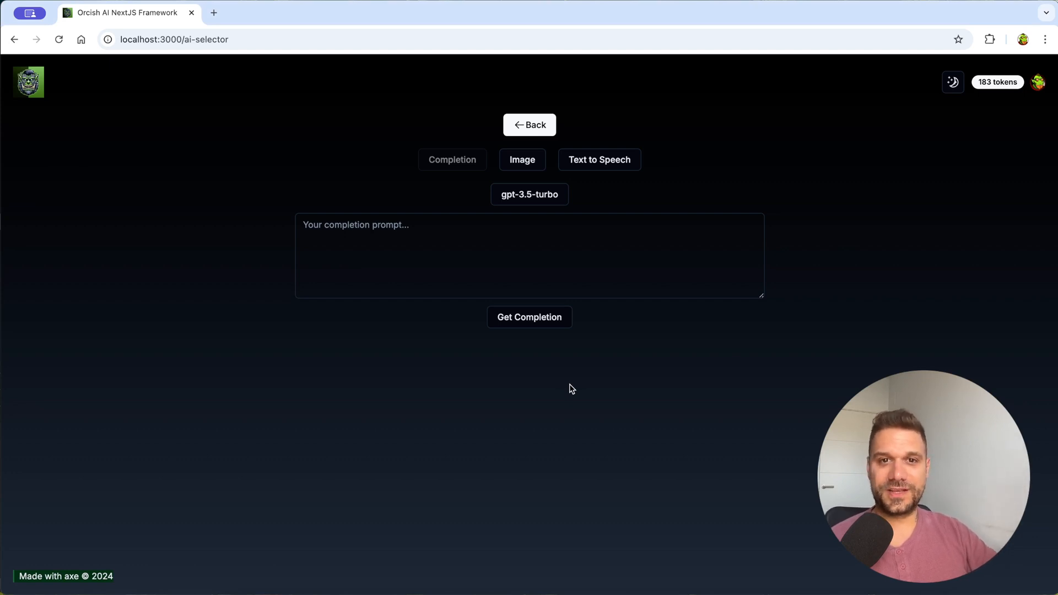
pyautogui.moveTo(585, 369)
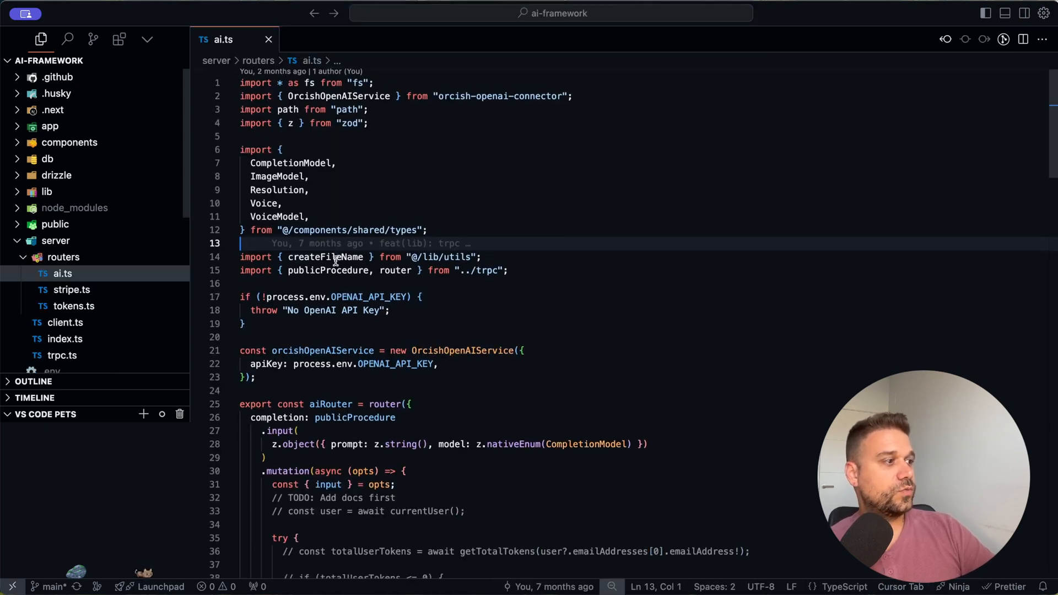
# Uncomment the currentUser and getTotalTokens token-check lines in the ai.ts completion procedure.
pyautogui.scroll(-3)
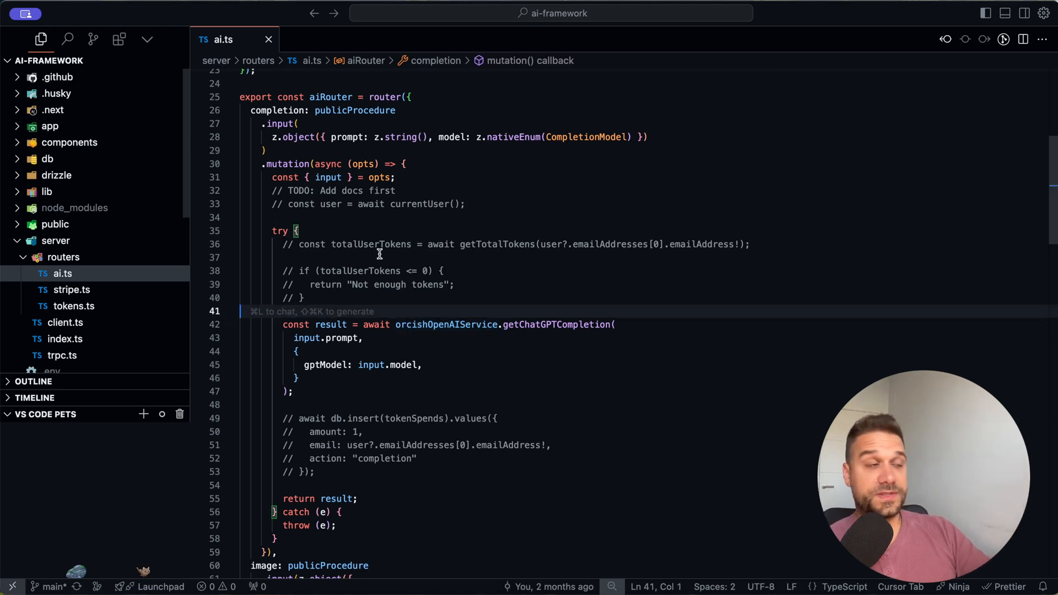
pyautogui.moveTo(343, 286)
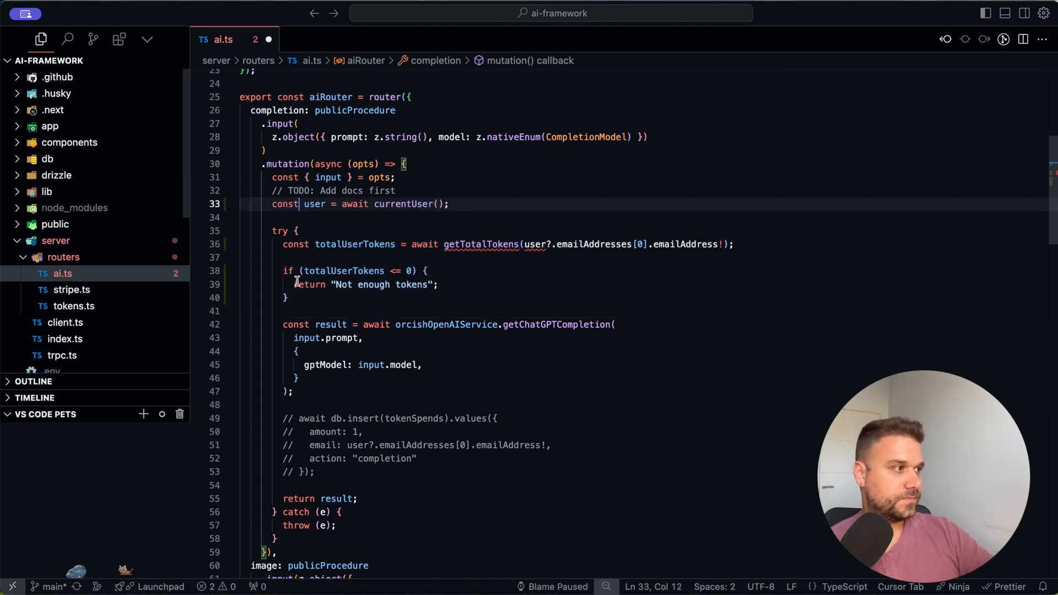
pyautogui.moveTo(283, 418); pyautogui.dragTo(313, 471)
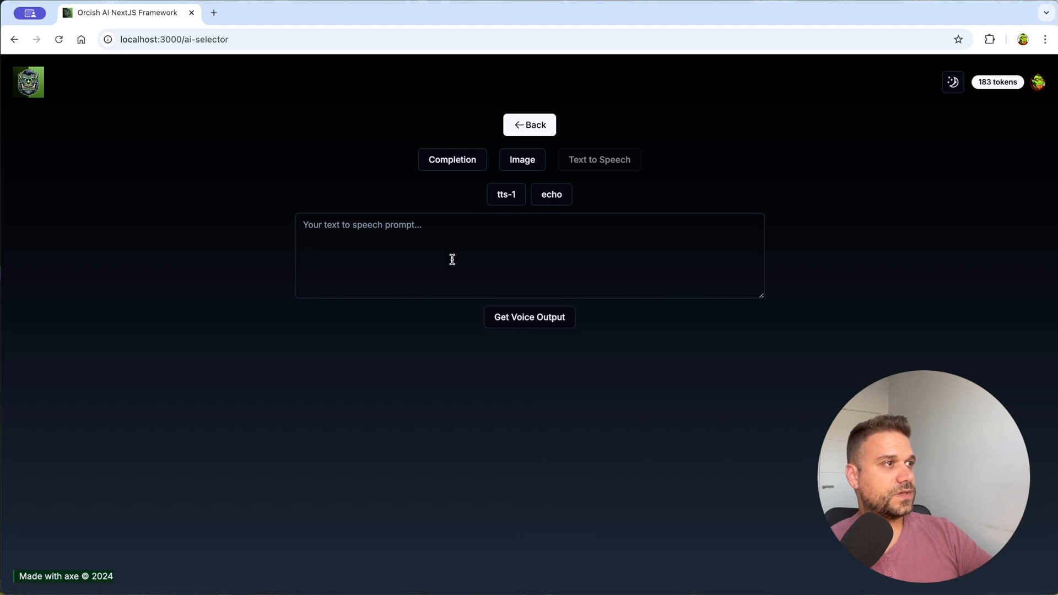
# In completion mode, submit the prompt 'give me 10 orcish names' for a response.
pyautogui.click(451, 160)
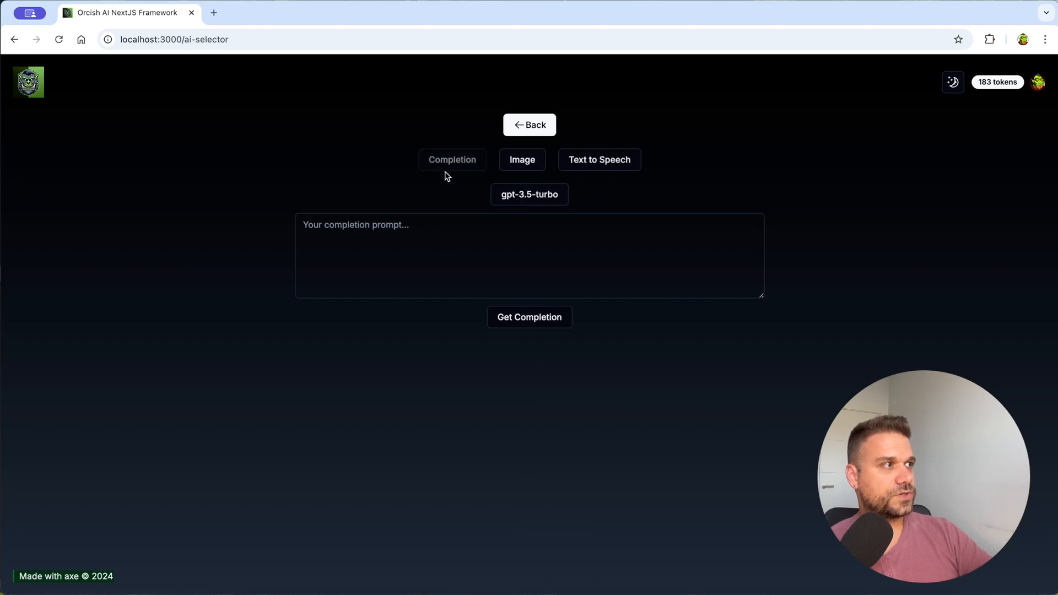
pyautogui.click(442, 238)
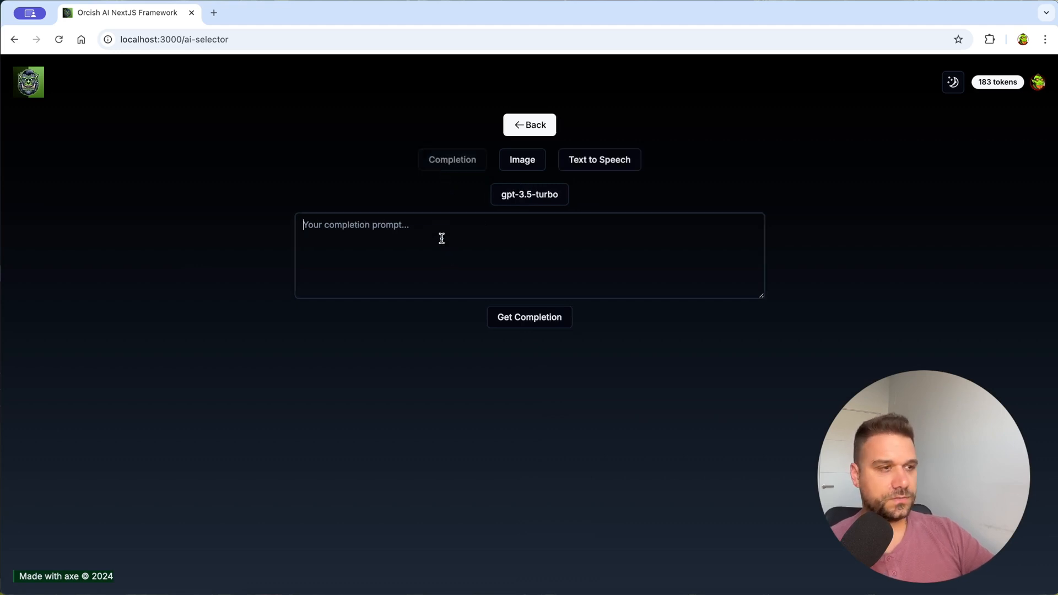
pyautogui.write('give me 10 orcish names')
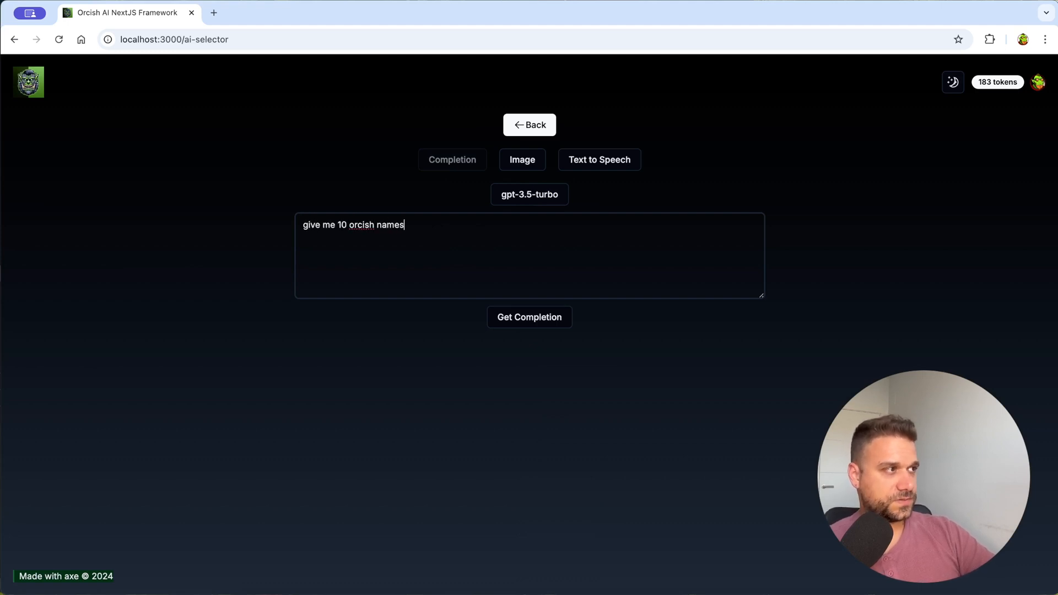
pyautogui.click(529, 316)
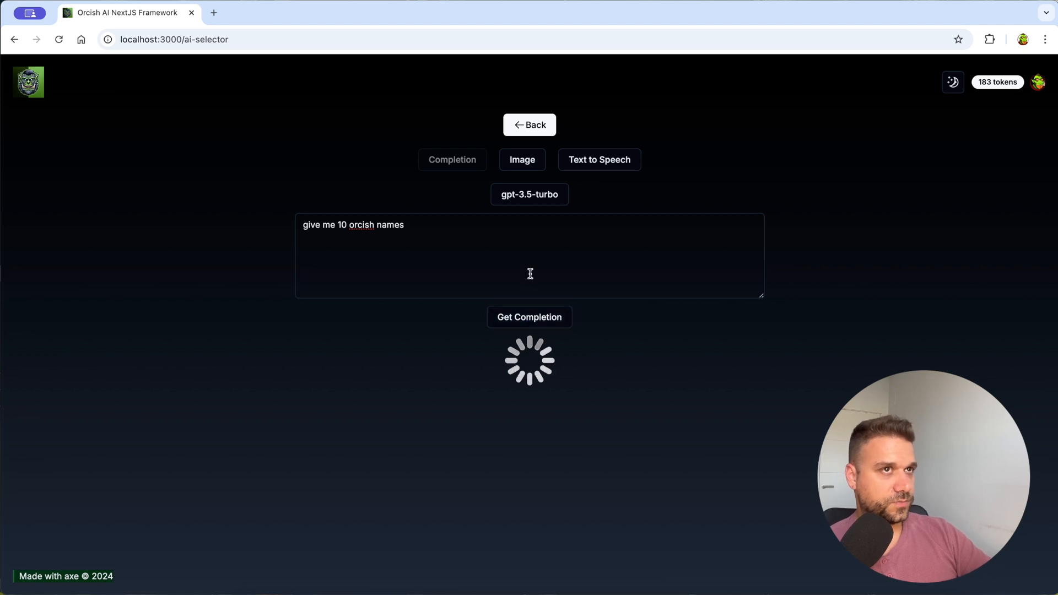
pyautogui.moveTo(964, 160)
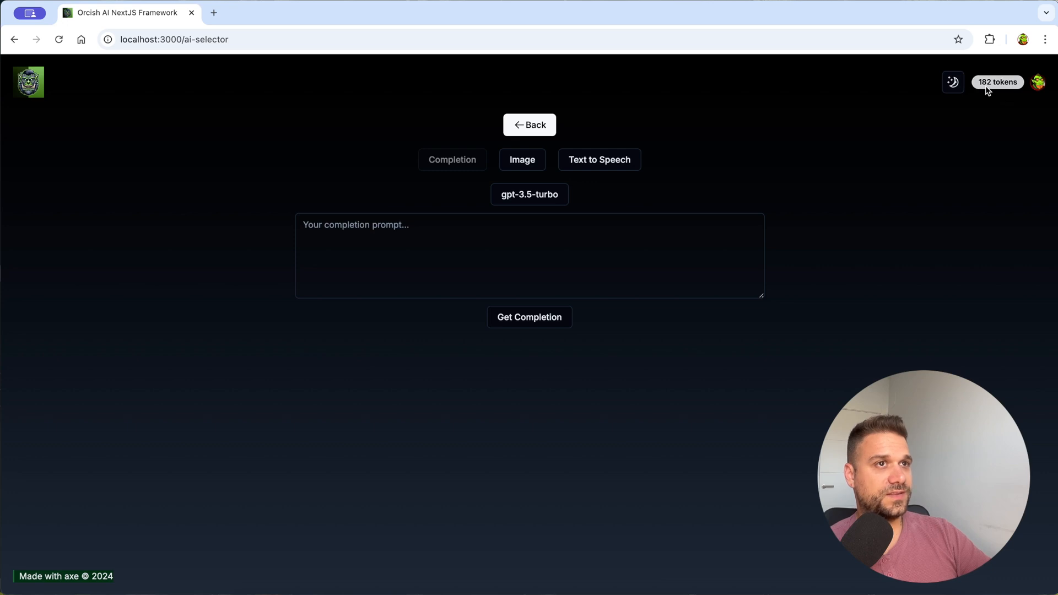
pyautogui.moveTo(968, 113)
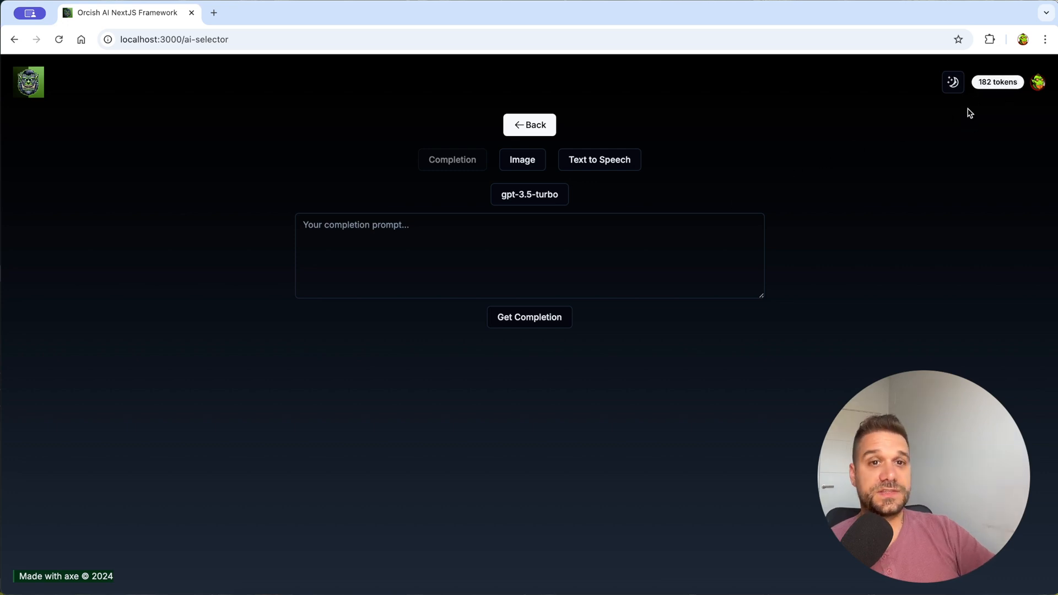
pyautogui.moveTo(998, 141)
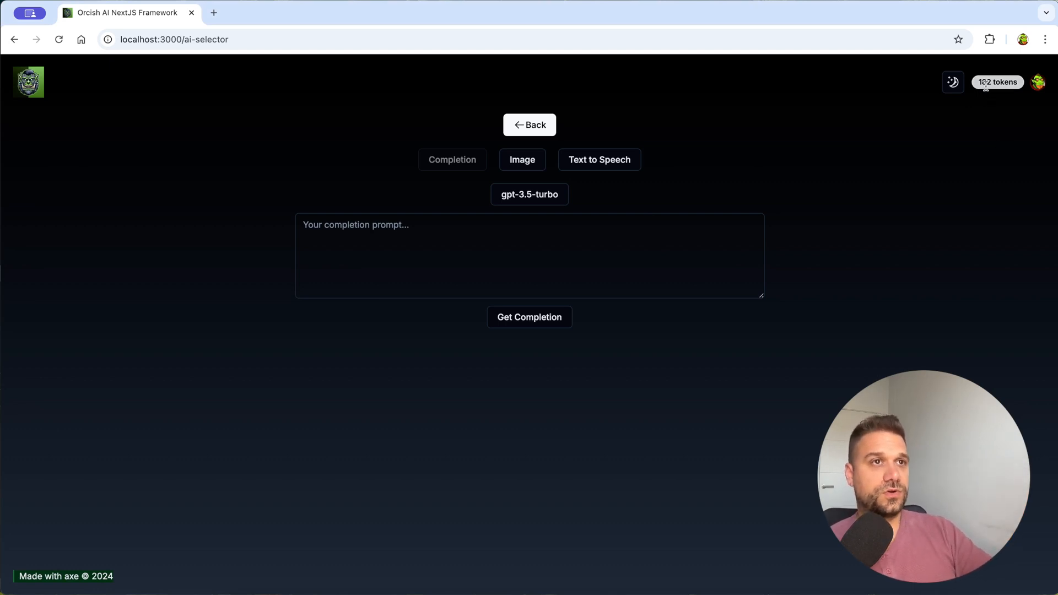
pyautogui.moveTo(527, 238)
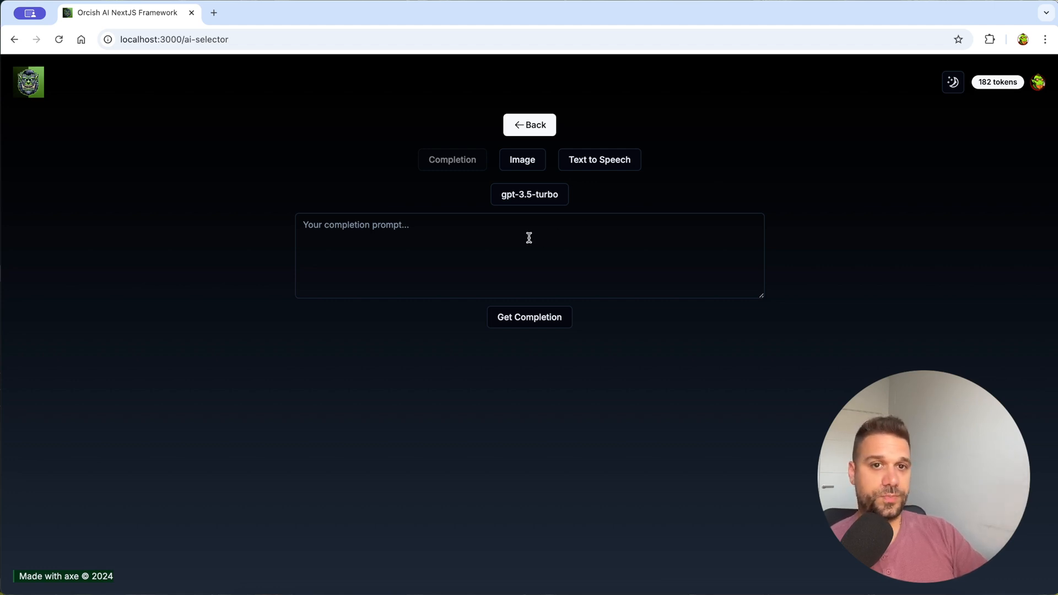
pyautogui.moveTo(601, 195)
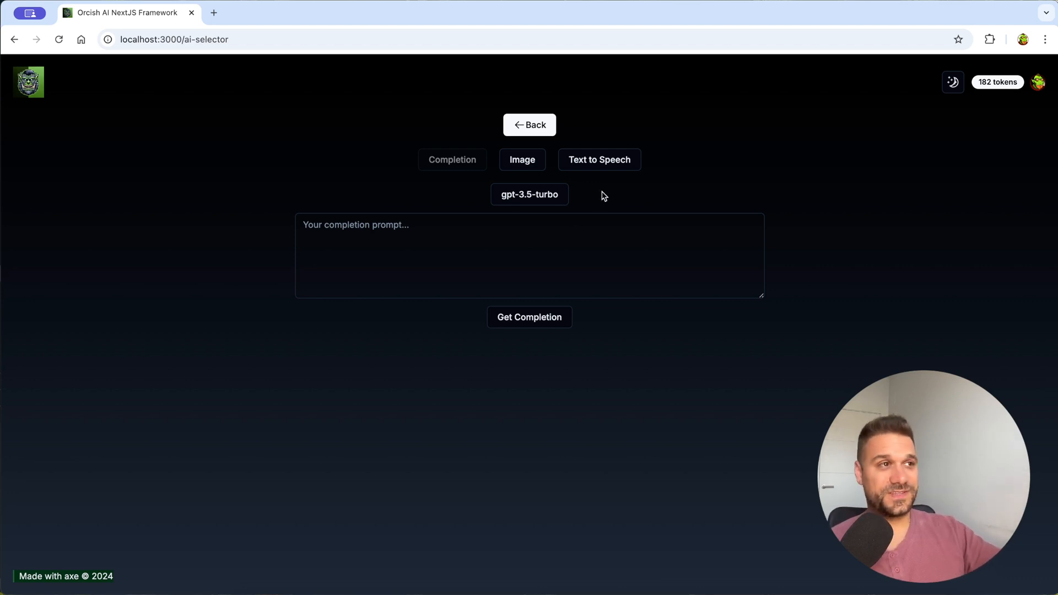
pyautogui.moveTo(1029, 107)
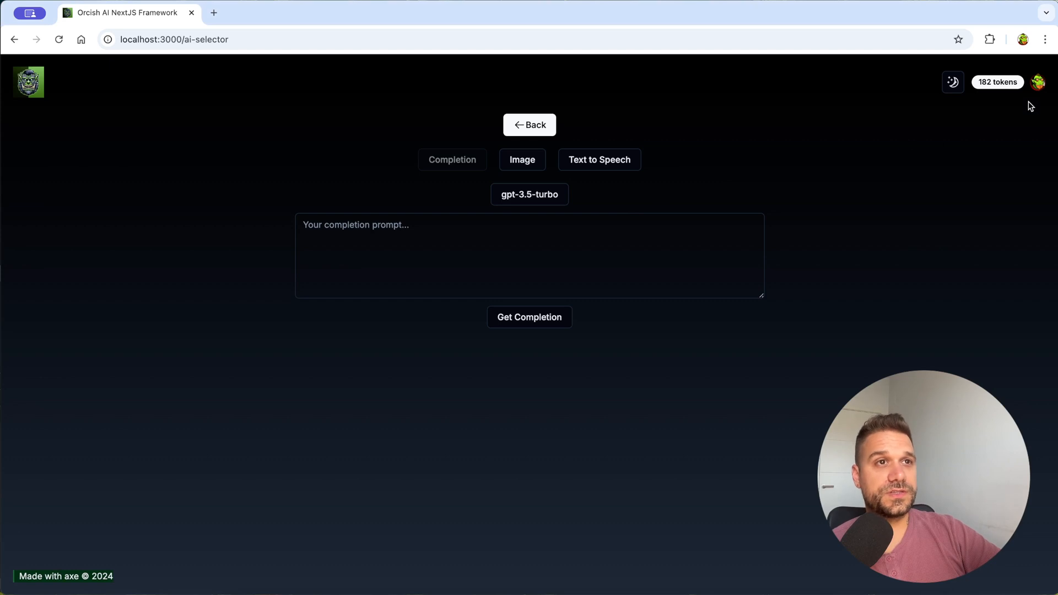
# From the user avatar menu, choose Sign out to return to the home page with 0 tokens.
pyautogui.click(1042, 82)
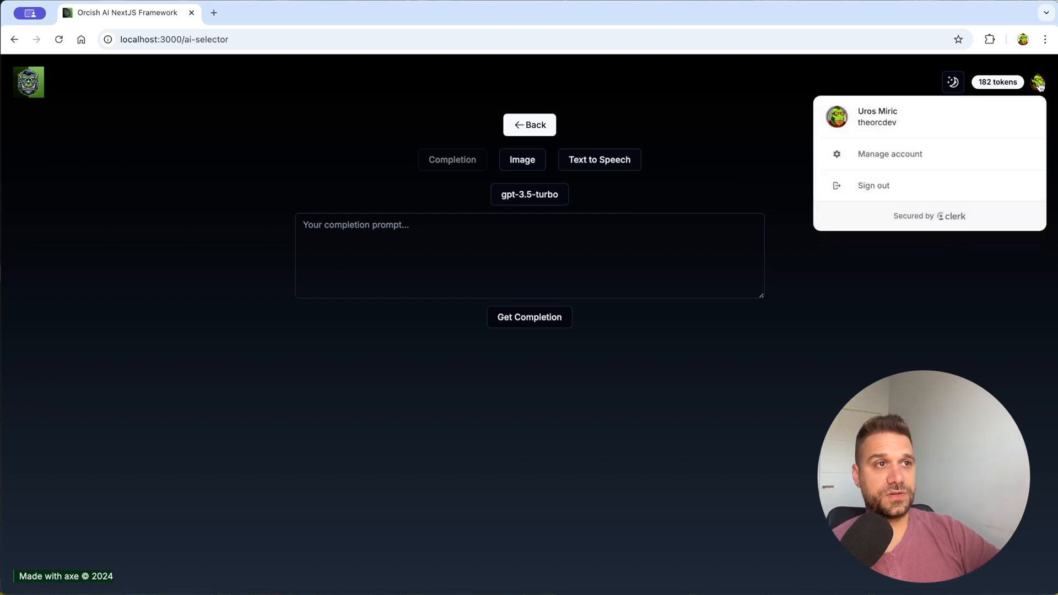
pyautogui.moveTo(971, 104)
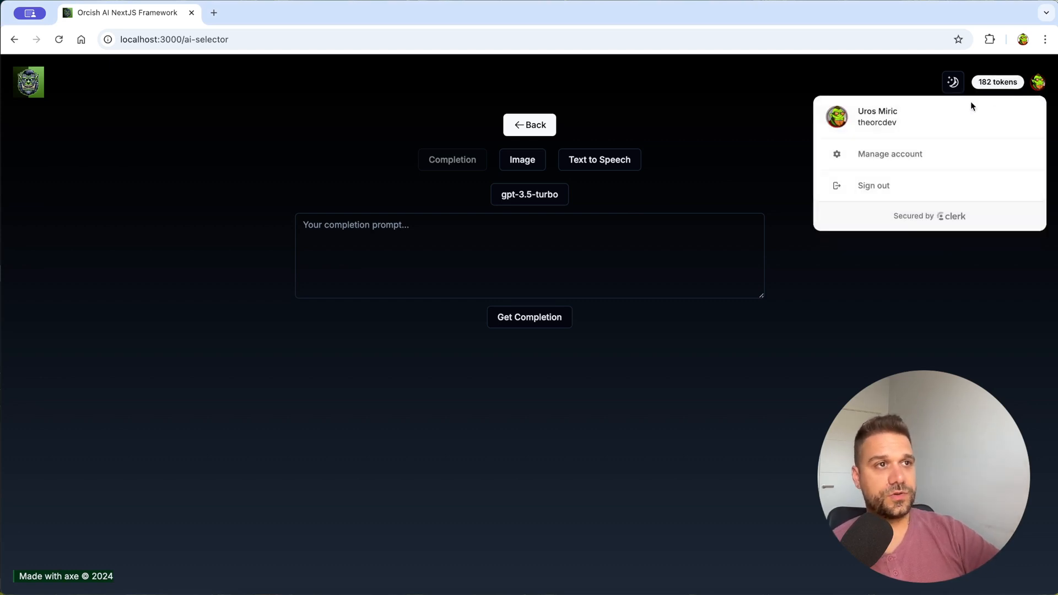
pyautogui.click(445, 31)
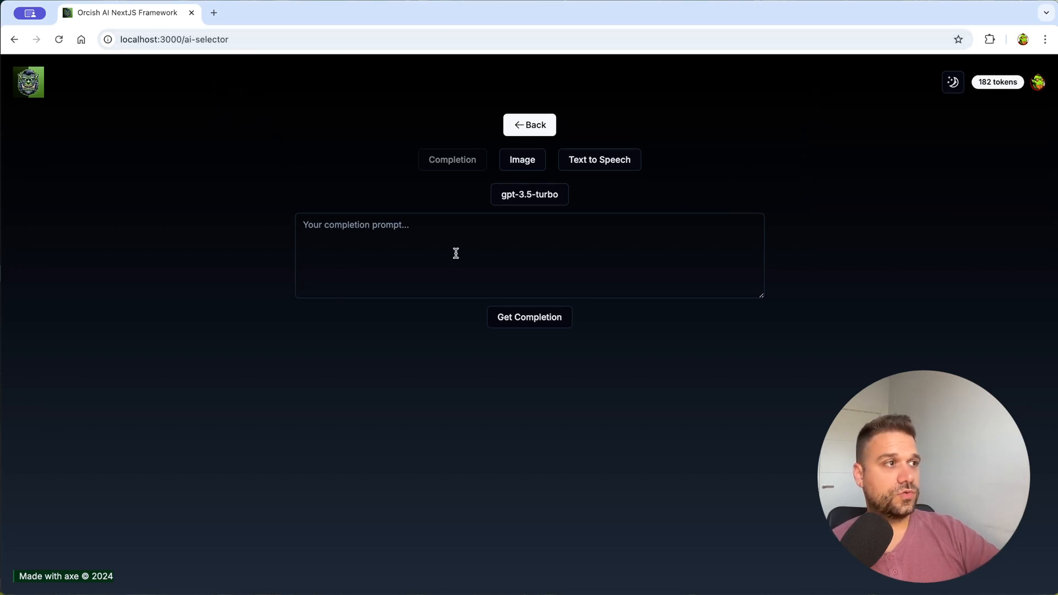
pyautogui.moveTo(745, 175)
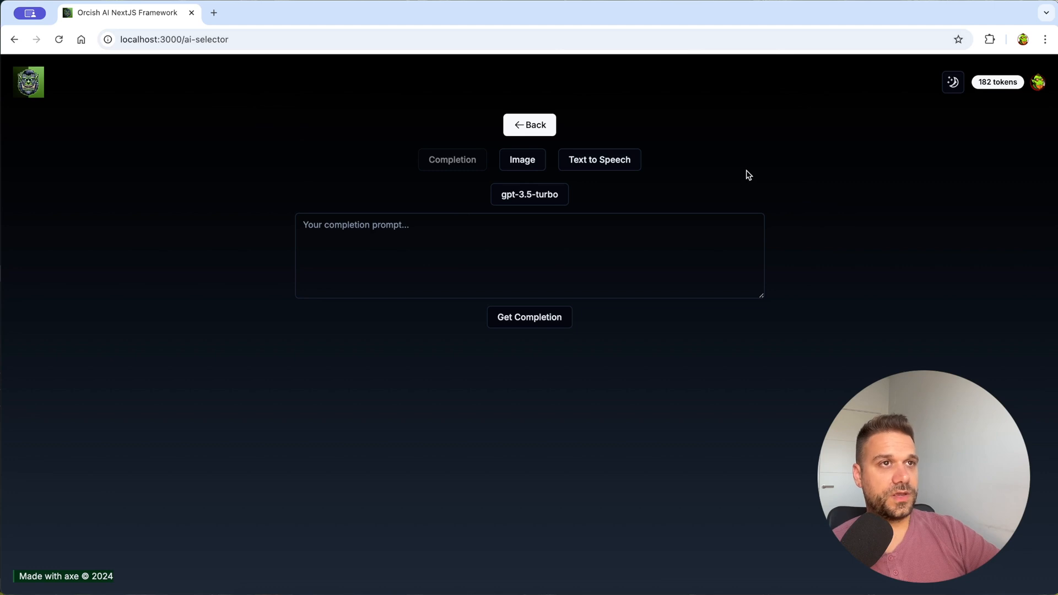
pyautogui.click(1039, 81)
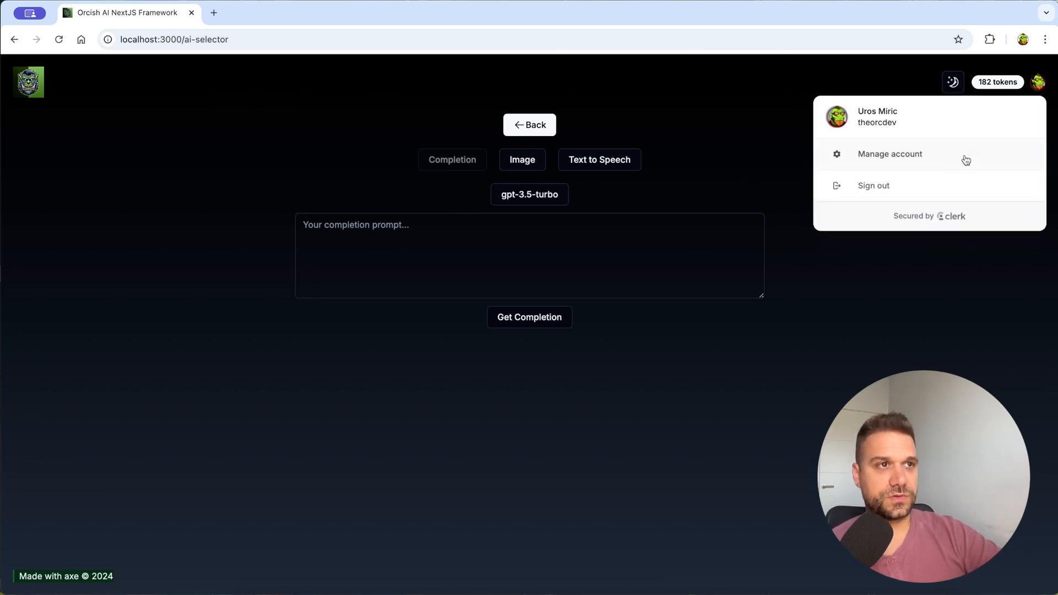
pyautogui.click(280, 121)
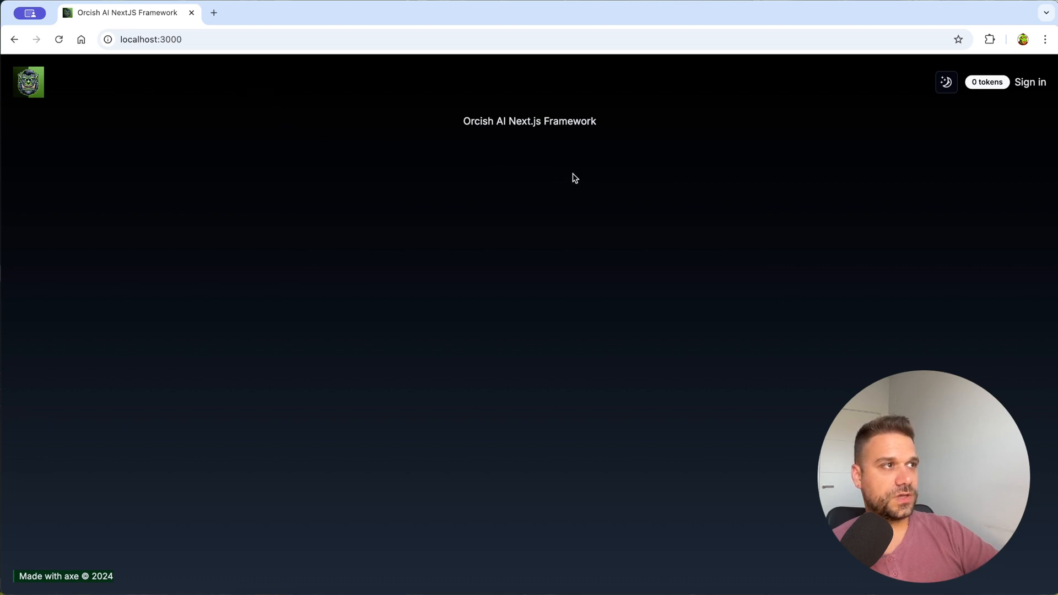
pyautogui.moveTo(897, 149)
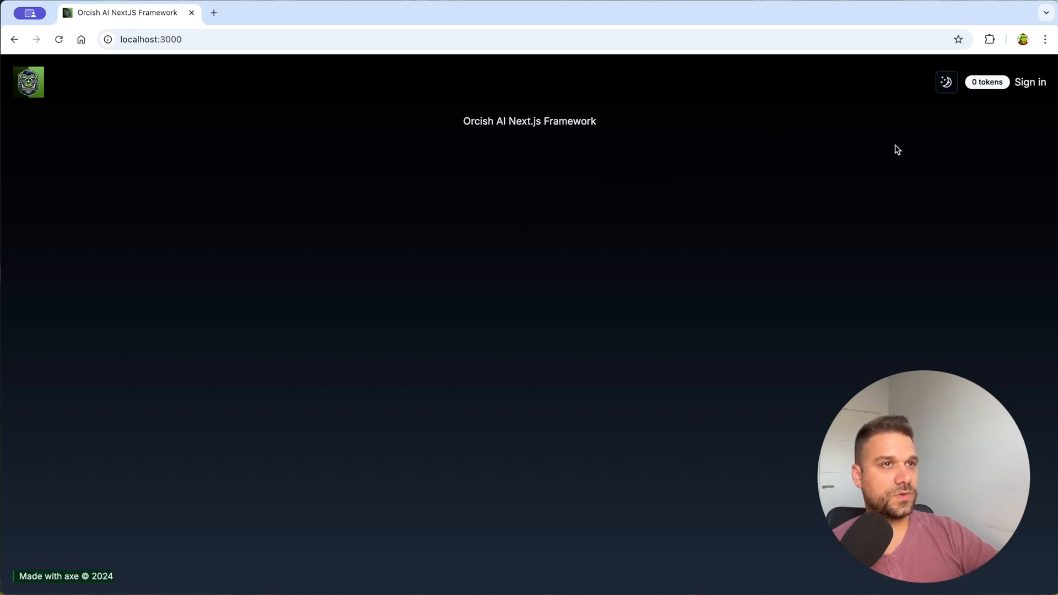
# Sign in again through the Clerk form and open the AI Selector from the home page.
pyautogui.click(1032, 81)
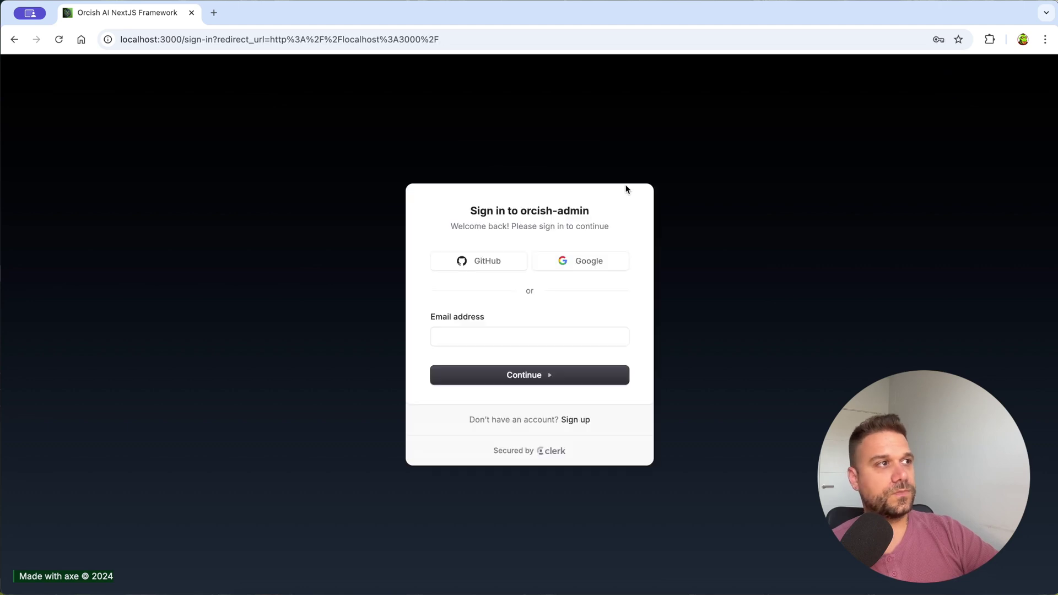
pyautogui.click(478, 260)
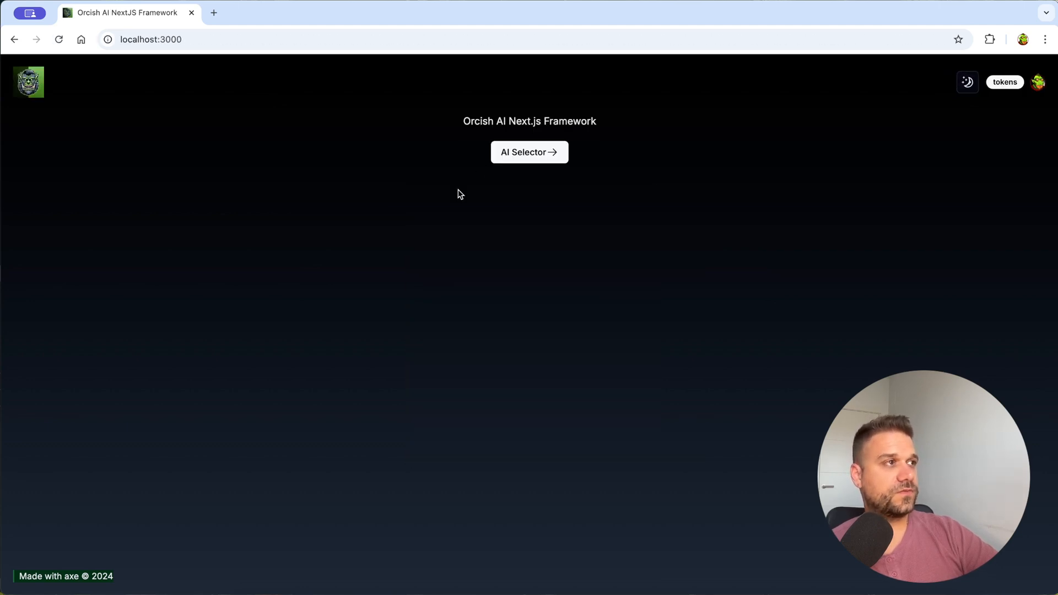
pyautogui.click(528, 151)
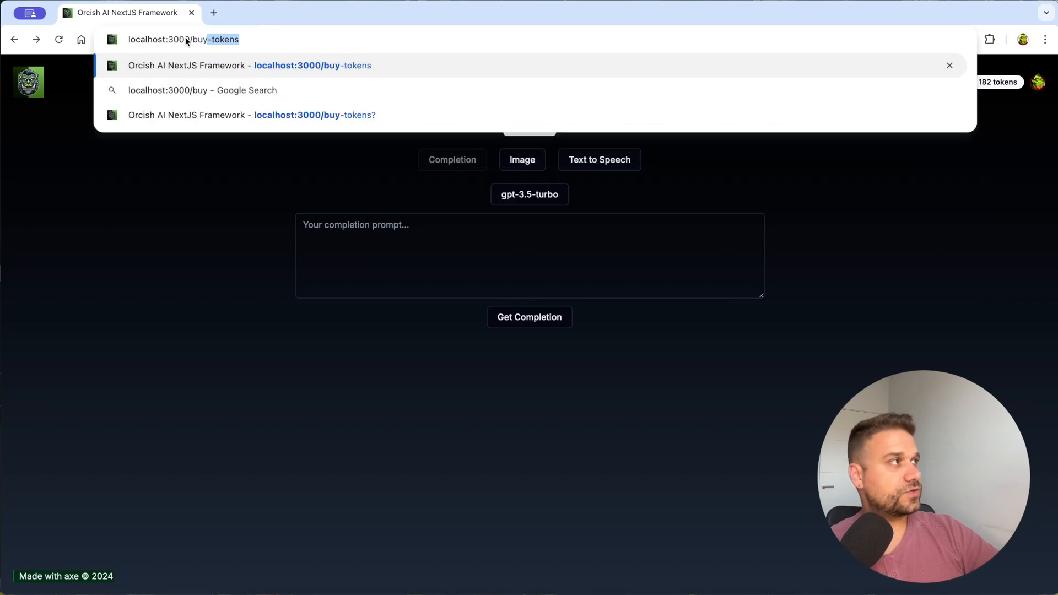
# Go to localhost:3000/buy-tokens to see the 10, 50 and 100-token packages.
pyautogui.press('Enter')
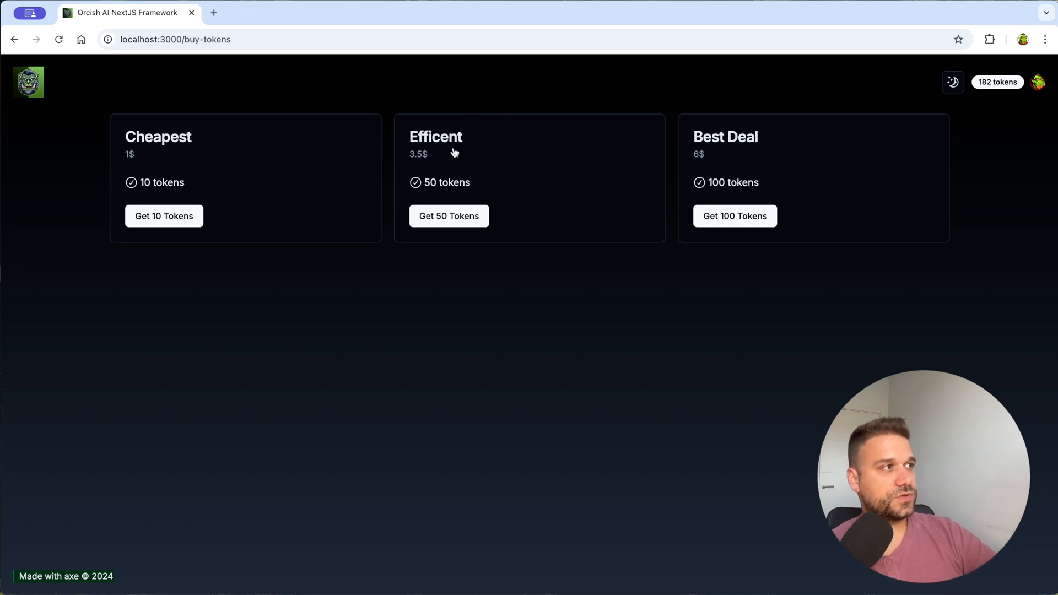
pyautogui.moveTo(526, 157)
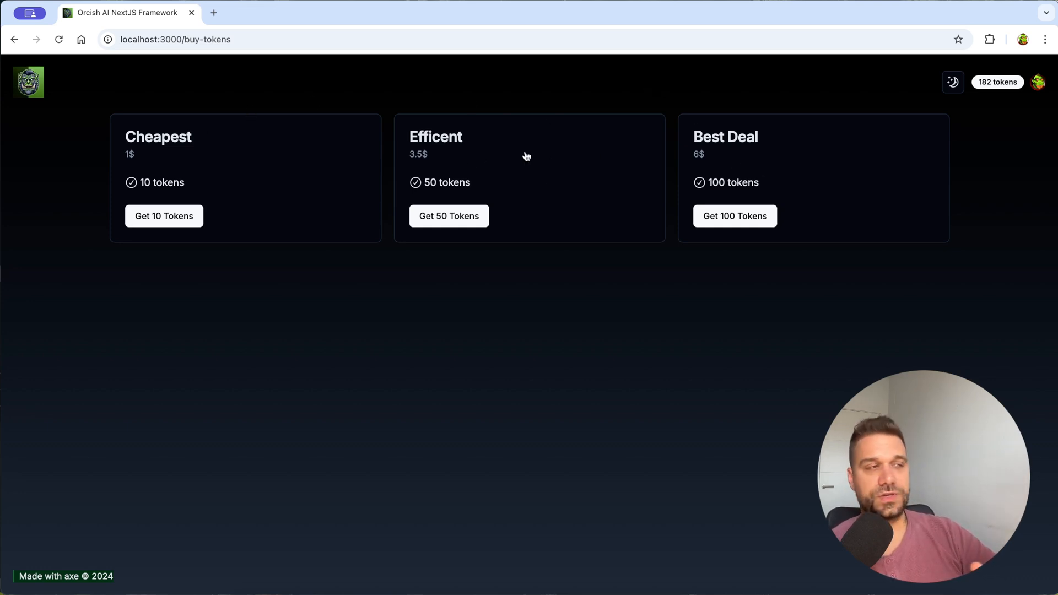
pyautogui.moveTo(529, 167)
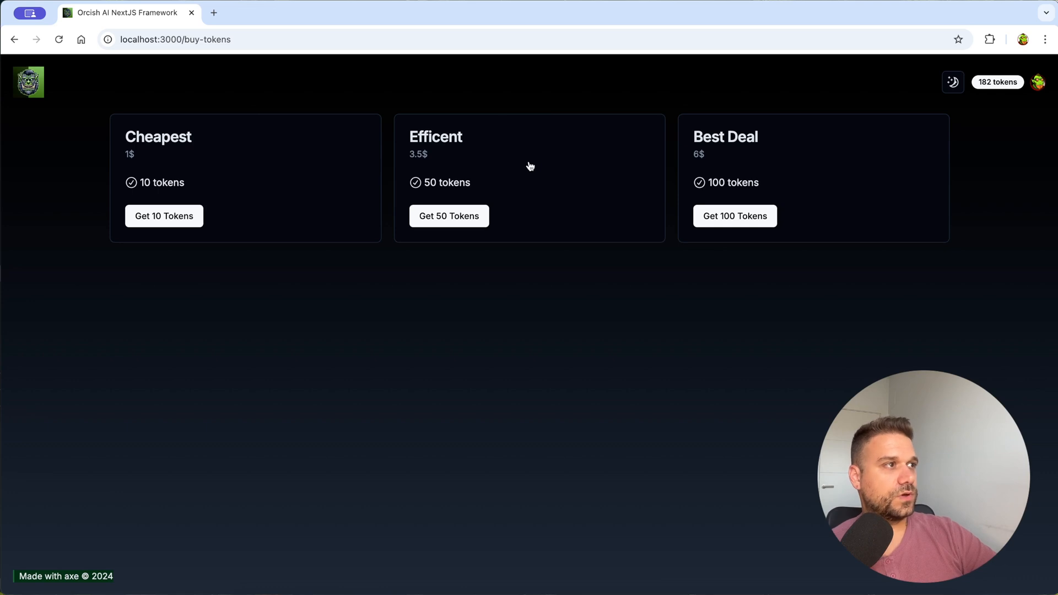
# Buy the 50-token package with a test card, expiry 02/25 and CVC 123.
pyautogui.click(449, 216)
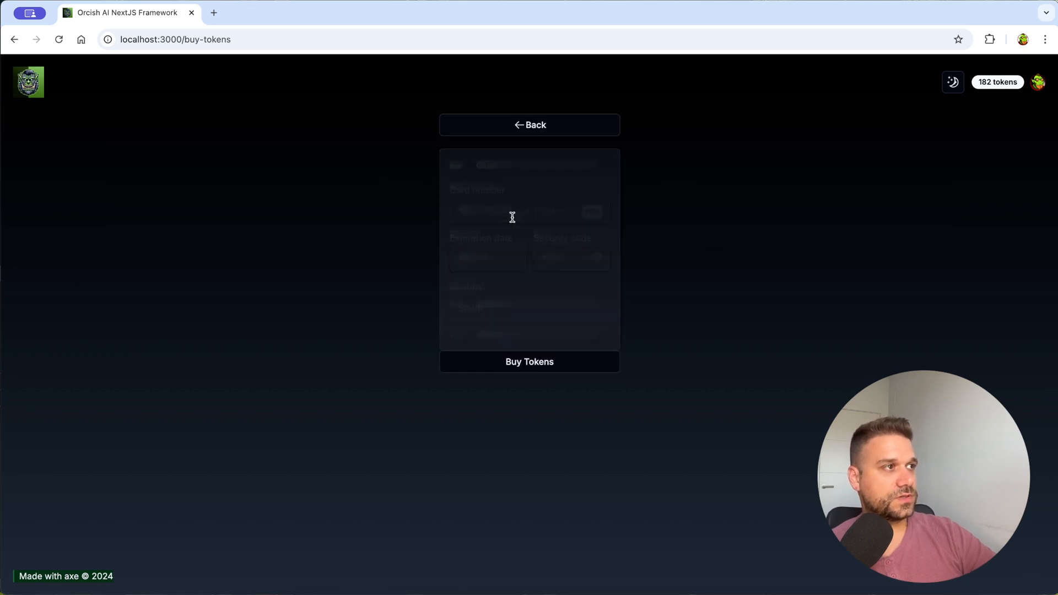
pyautogui.write('4242 4242 4242 4242')
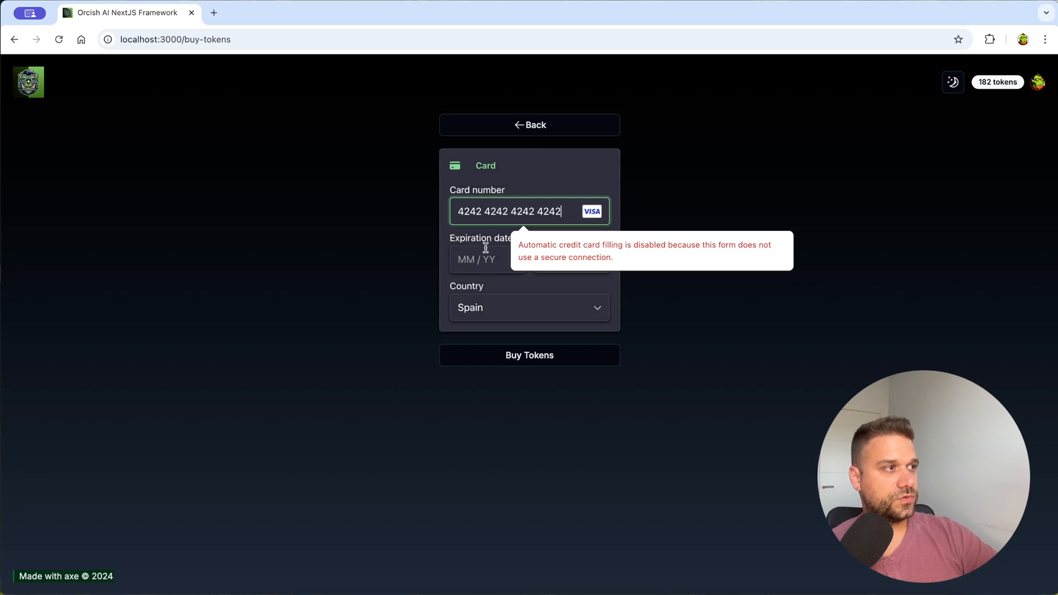
pyautogui.write('02 / 25')
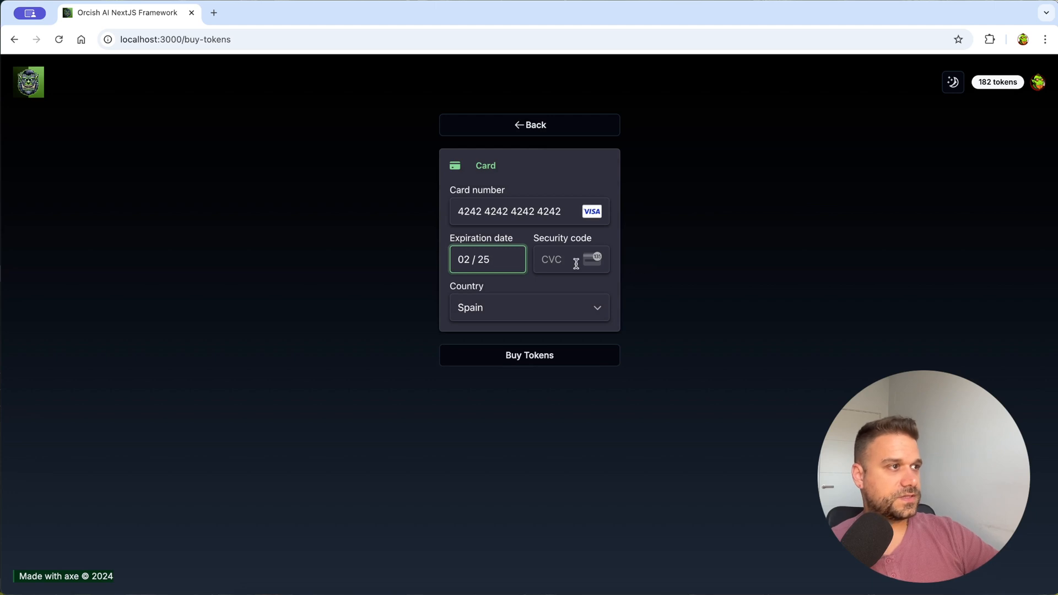
pyautogui.write('123')
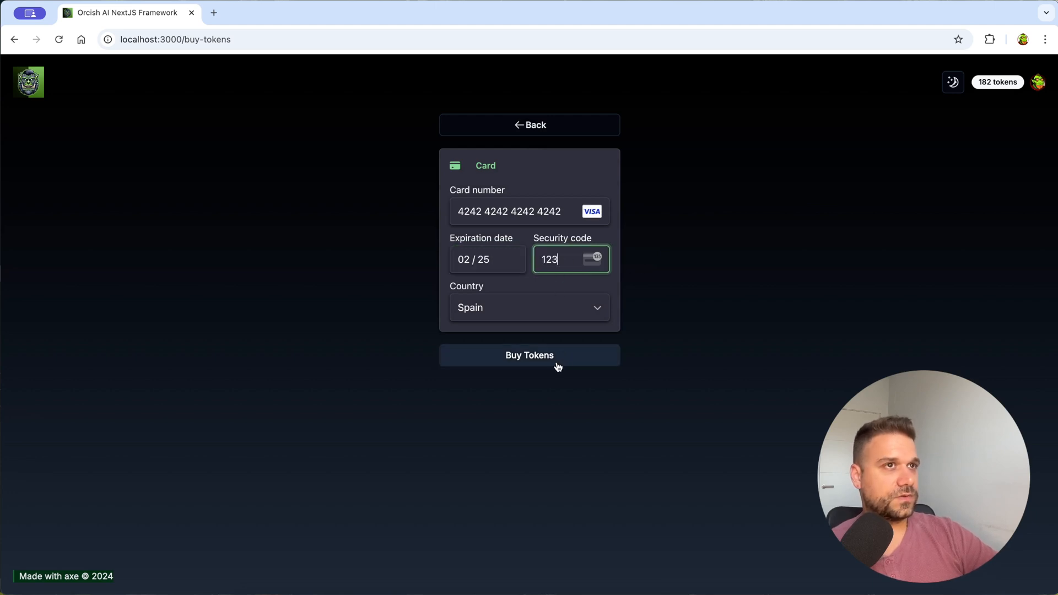
pyautogui.click(529, 355)
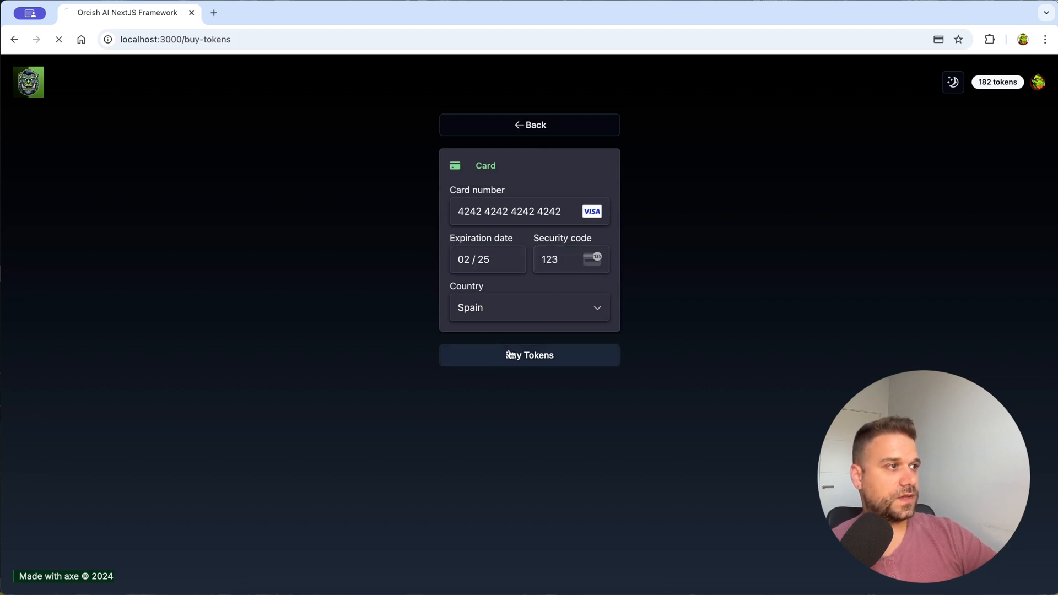
pyautogui.click(528, 355)
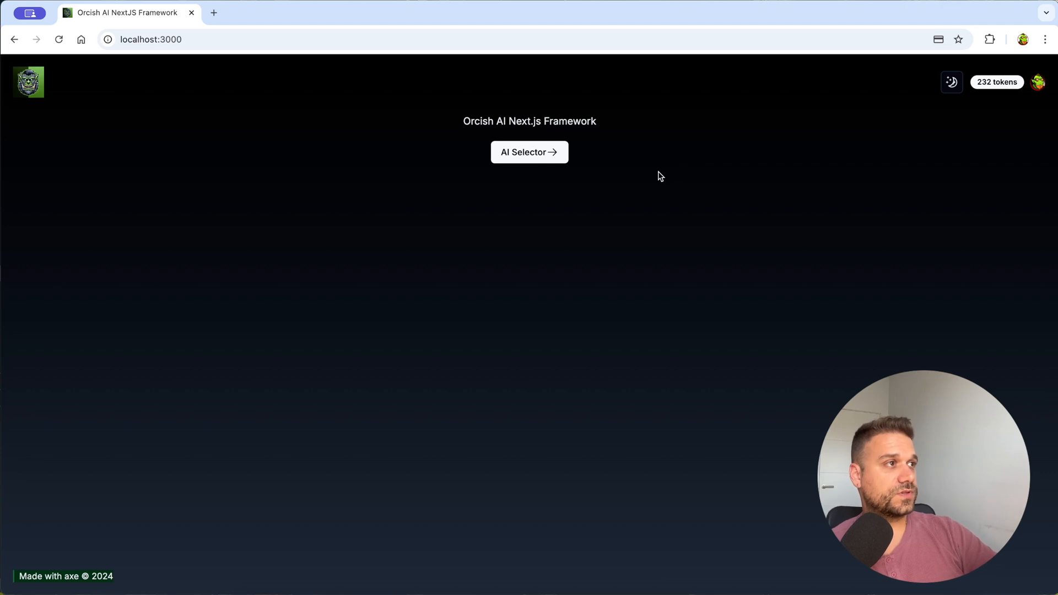
# Open the AI Selector from the home page, landing on gpt-3.5-turbo completion with 232 tokens.
pyautogui.click(529, 152)
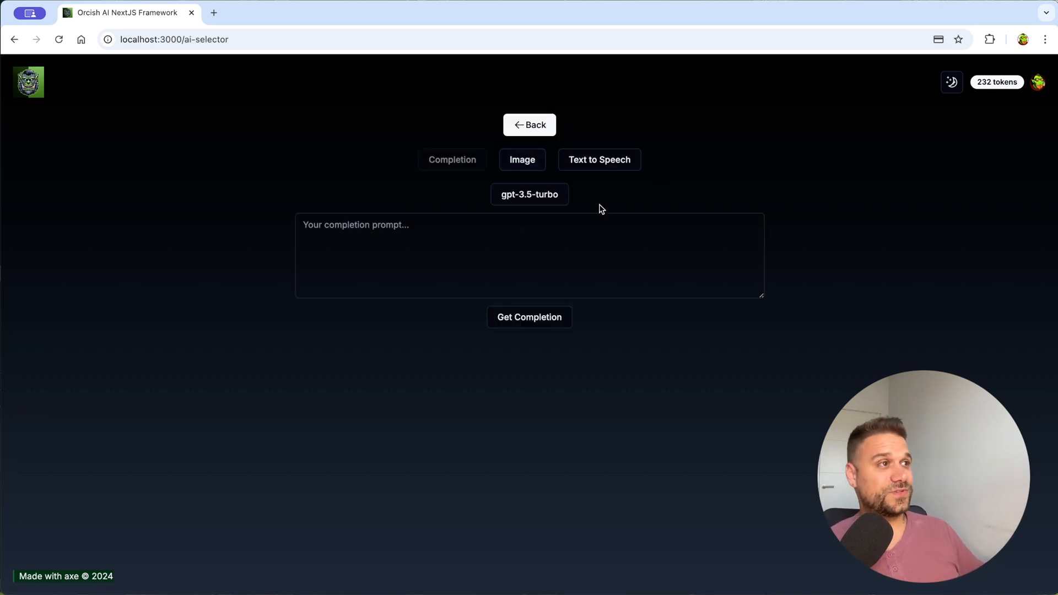
pyautogui.moveTo(625, 198)
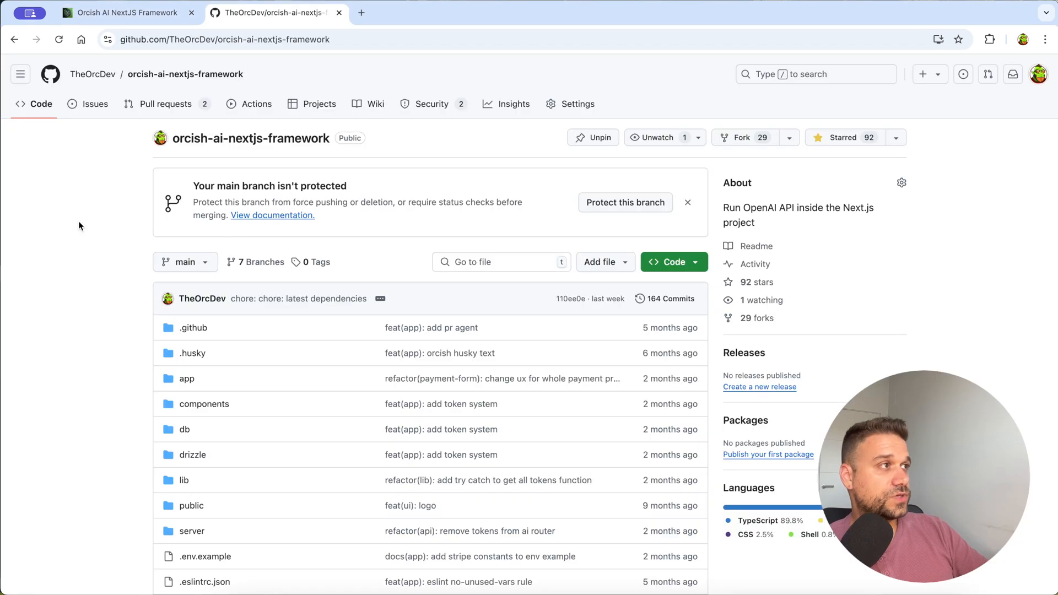
# Show the clone options, then read the README's Installation, Configuration and Clerk env keys, down to the Usage Guide.
pyautogui.click(673, 261)
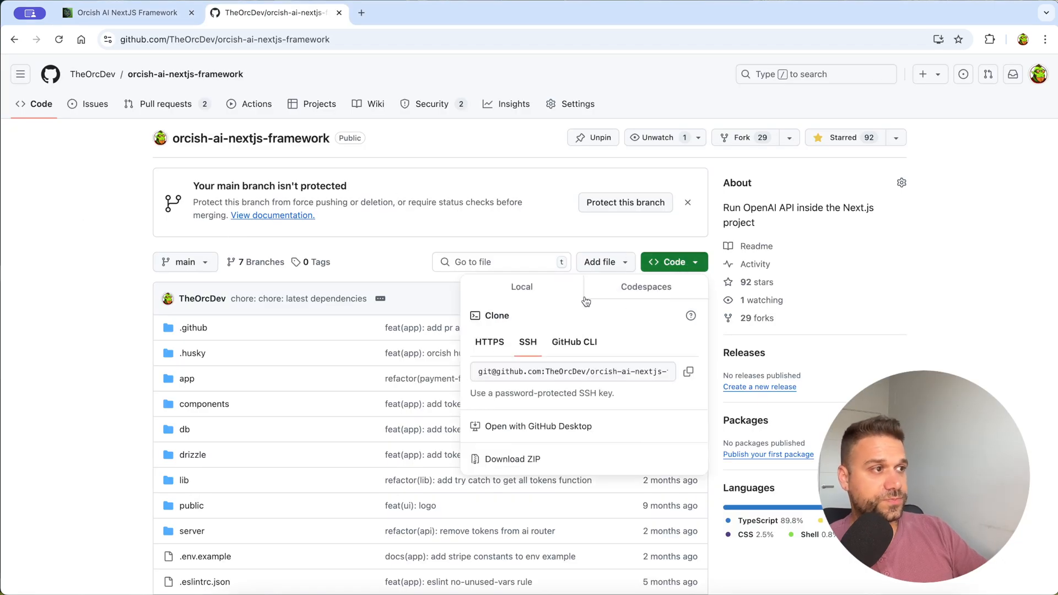
pyautogui.scroll(-3)
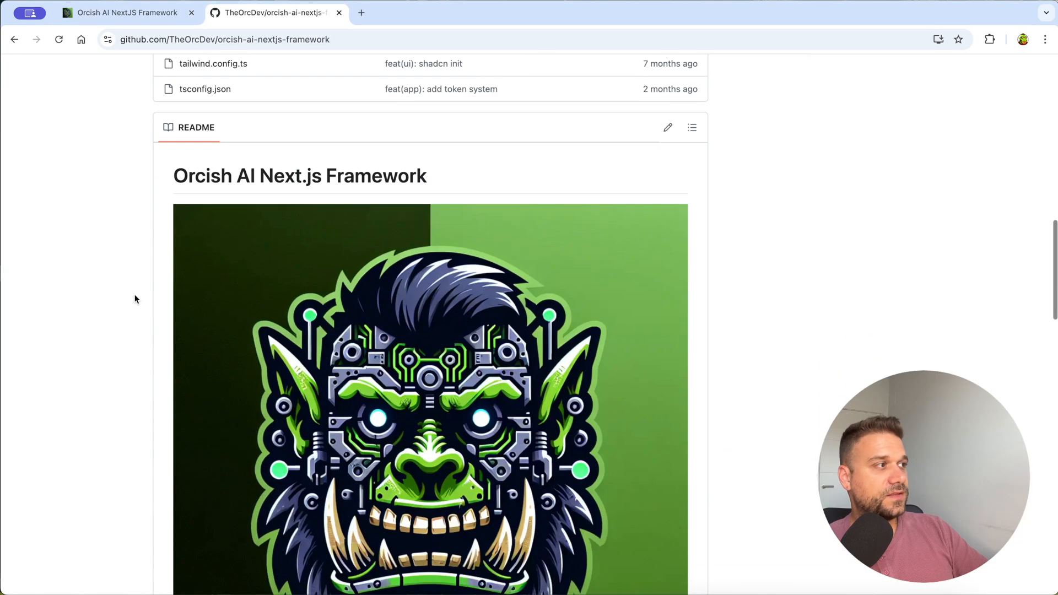
pyautogui.scroll(-3)
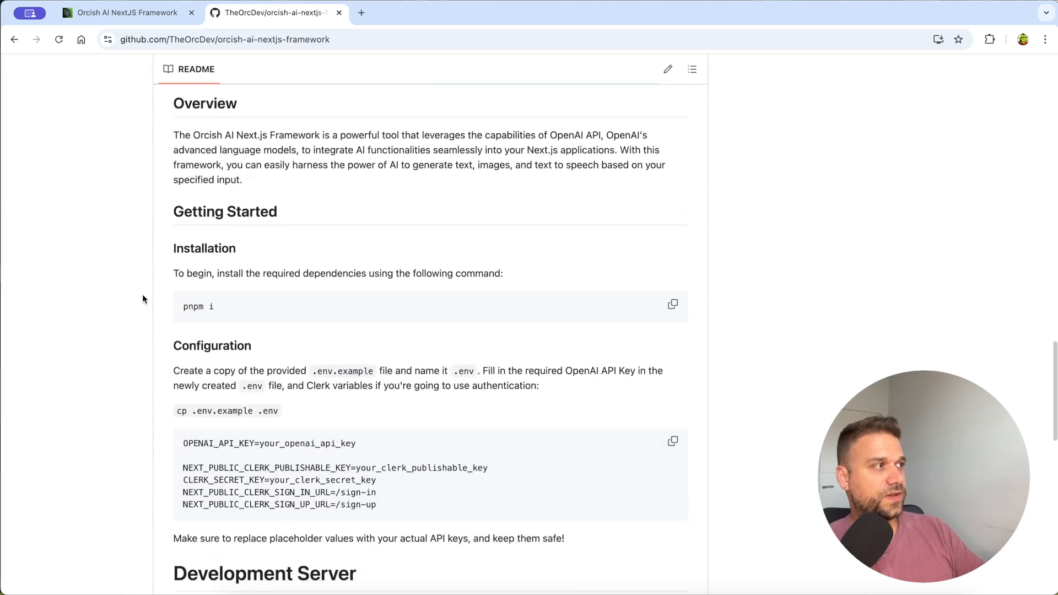
pyautogui.scroll(-3)
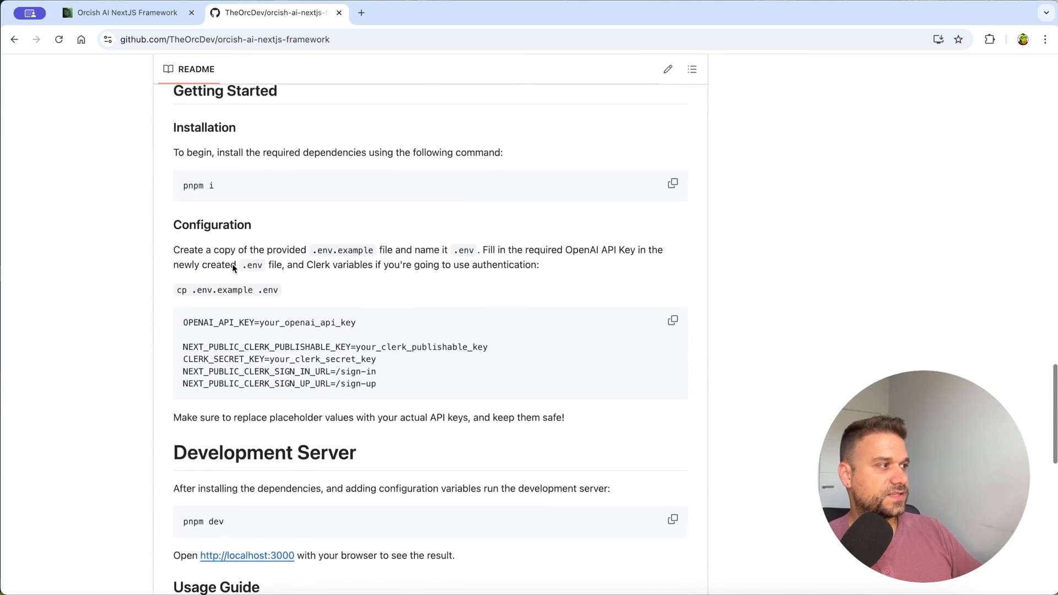
pyautogui.scroll(-3)
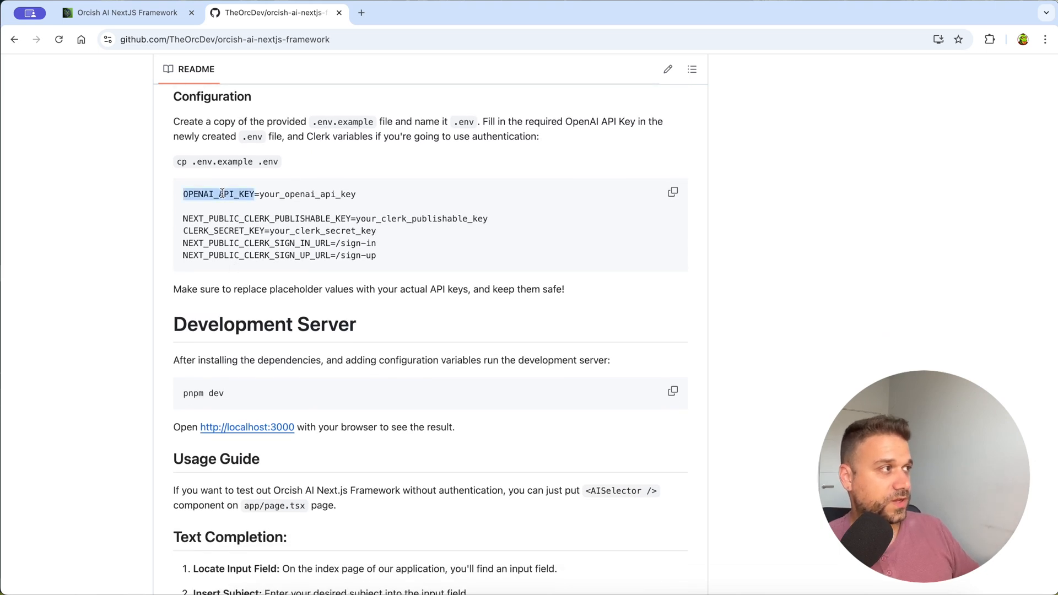
pyautogui.doubleClick(268, 219)
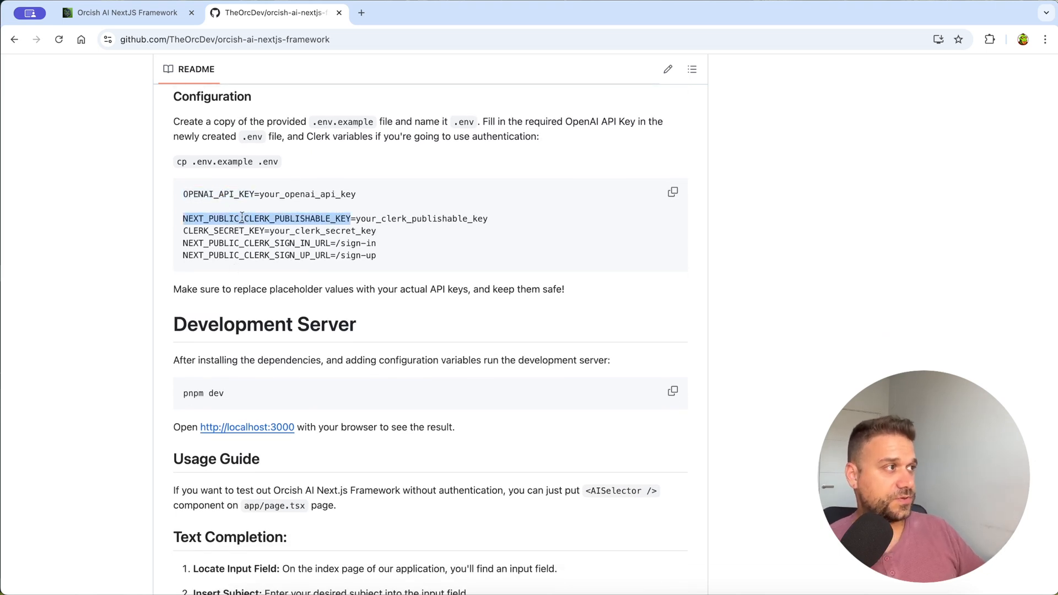
pyautogui.scroll(-3)
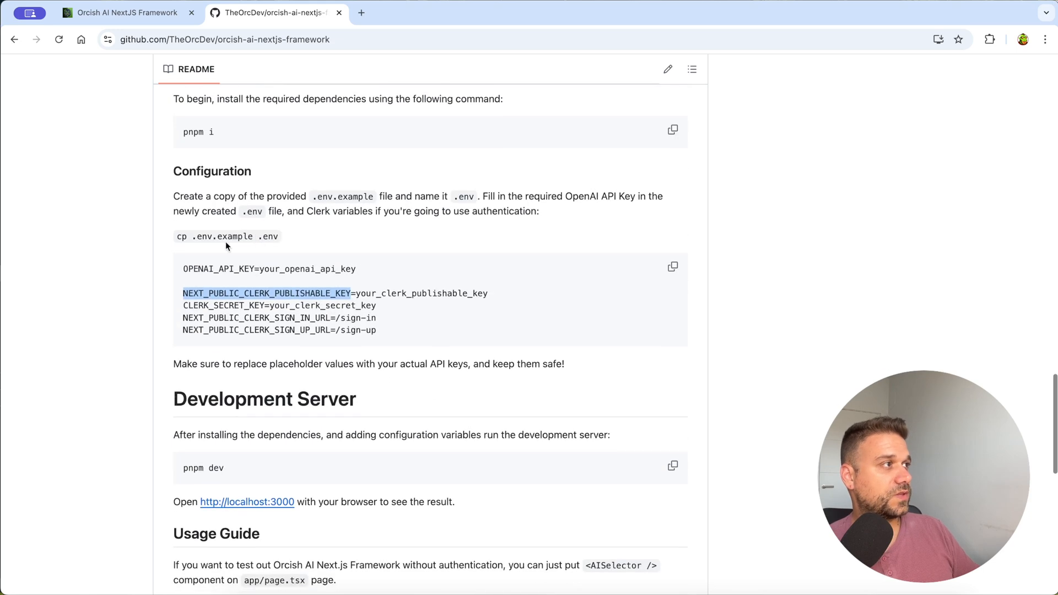
pyautogui.scroll(-3)
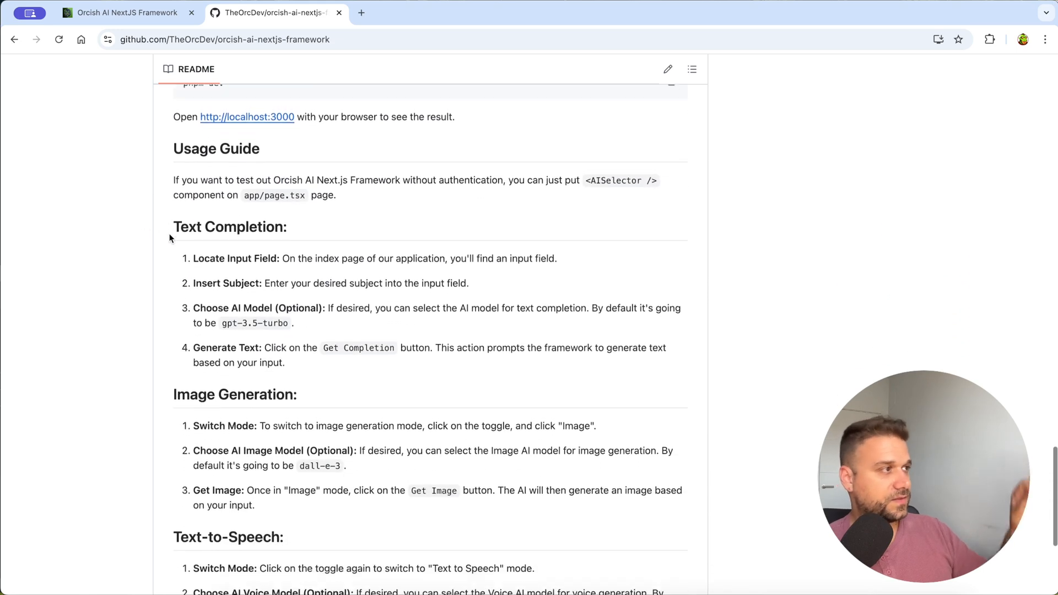
pyautogui.scroll(3)
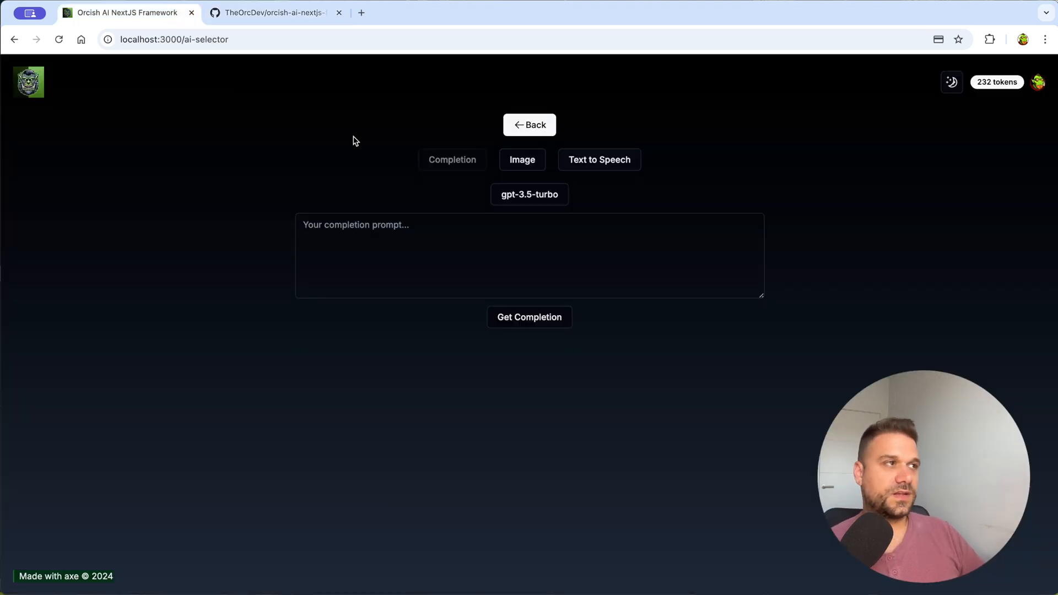
pyautogui.moveTo(398, 177)
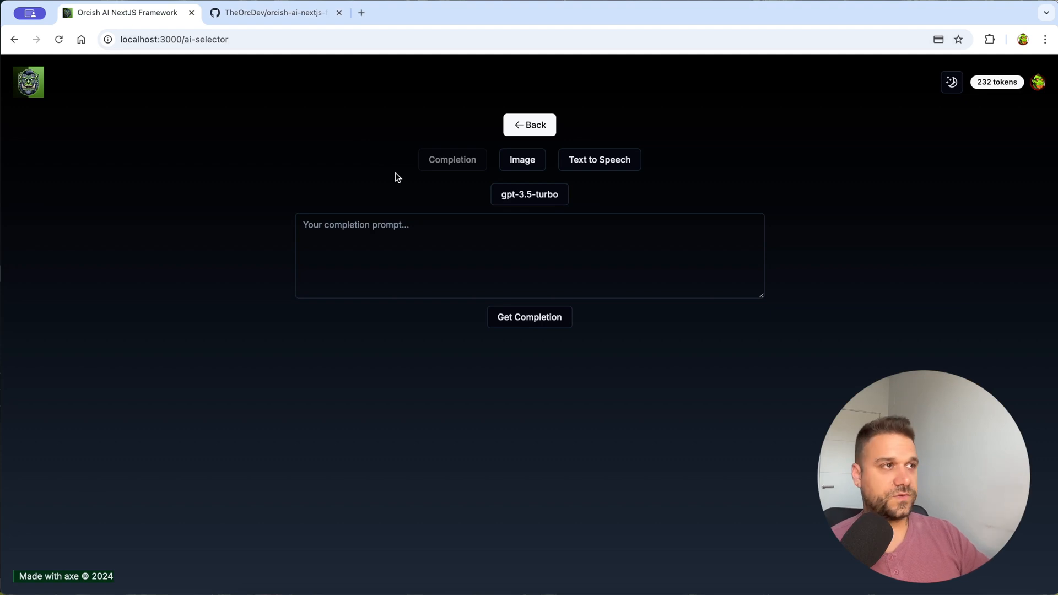
pyautogui.moveTo(352, 144)
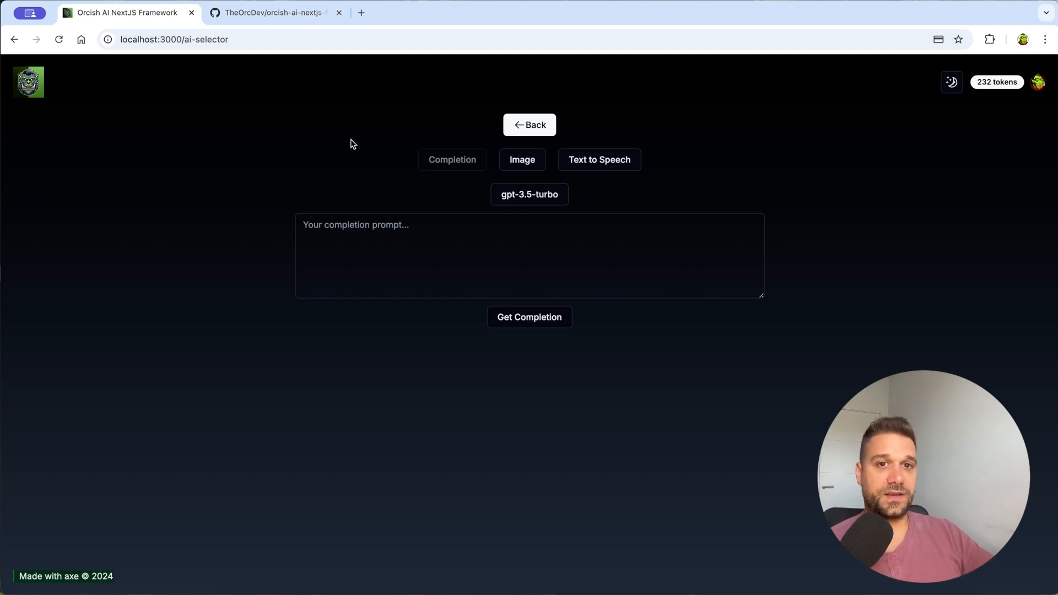
pyautogui.moveTo(330, 185)
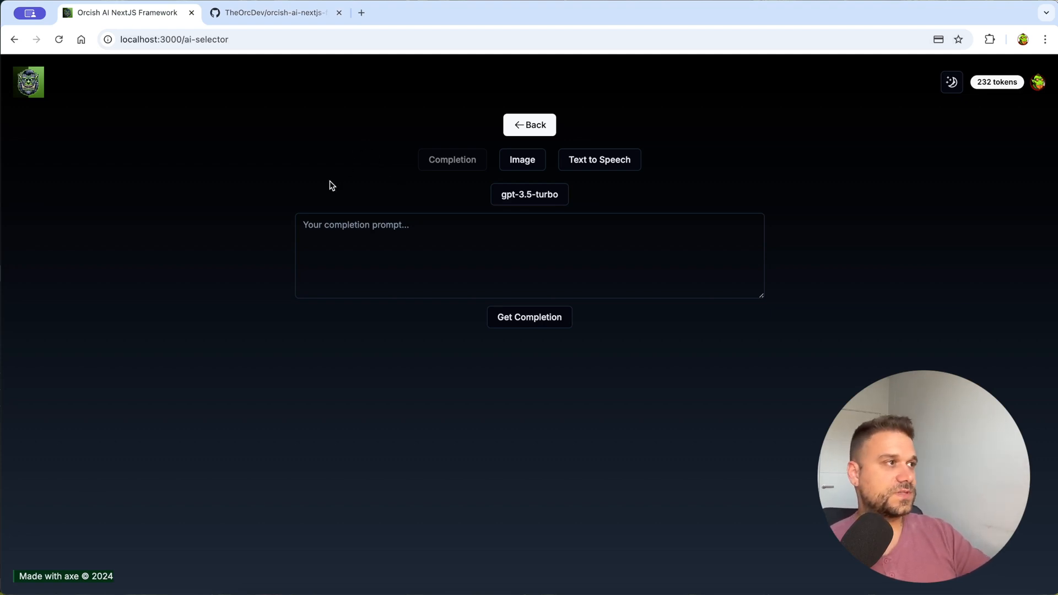
pyautogui.moveTo(350, 180)
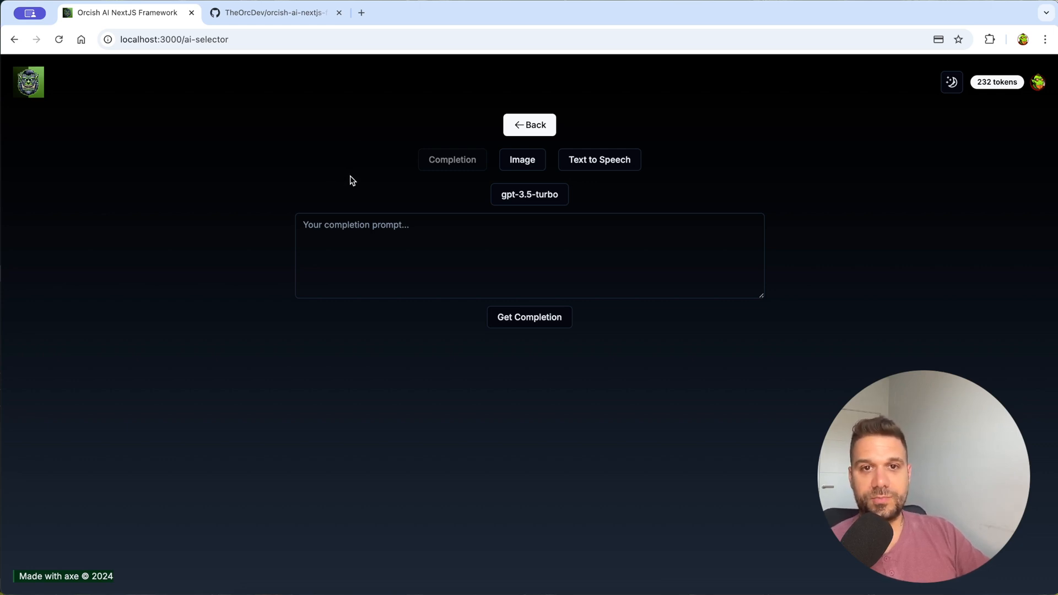
# Switch to the Orcish AI NextJS Framework GitHub tab, showing the README's orc logo.
pyautogui.click(275, 12)
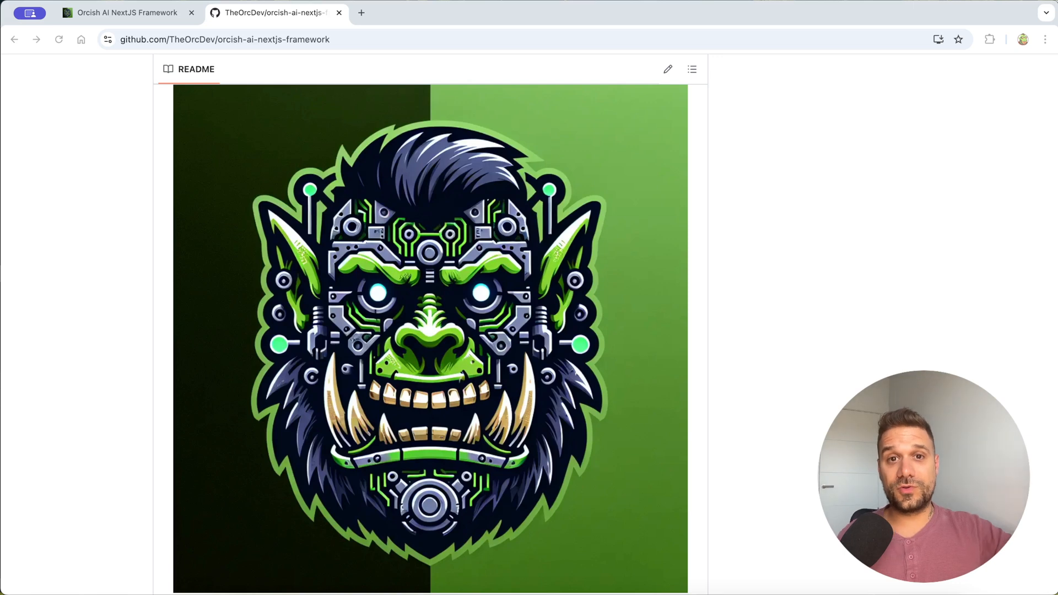